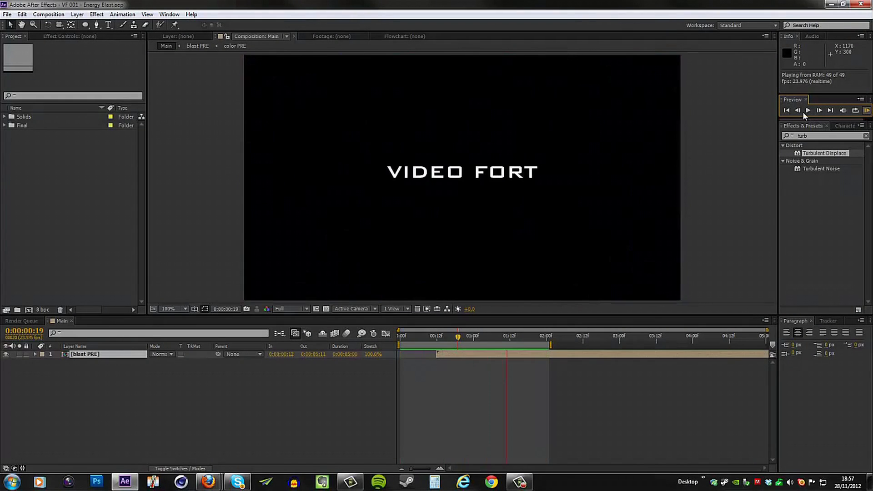
{"action": "mouse_move", "coordinate": [795, 119]}
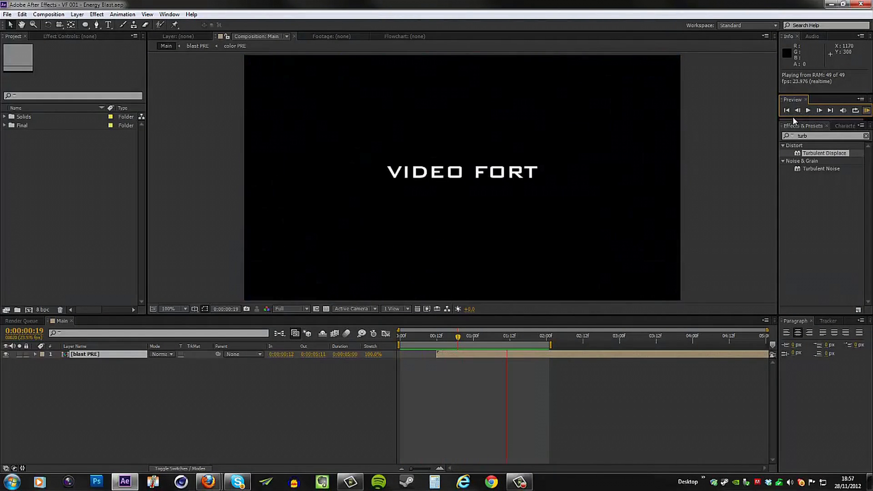
{"action": "mouse_move", "coordinate": [868, 192]}
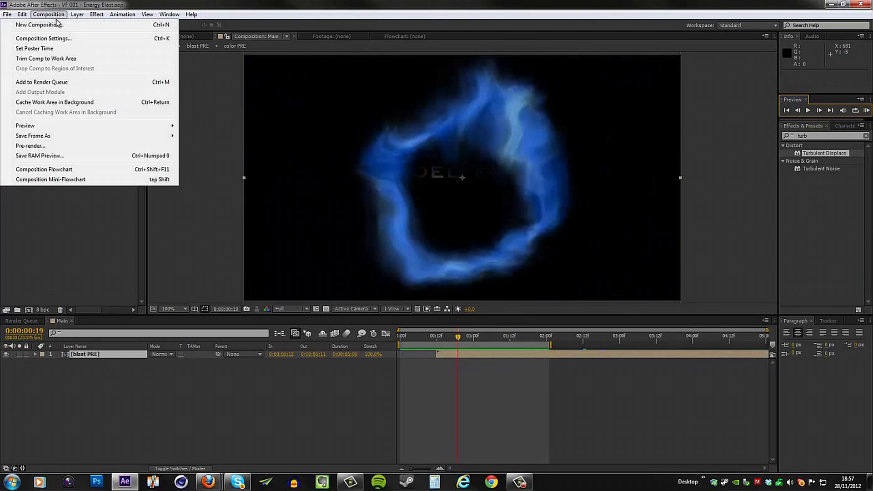
- Create a new 960×540, 24 fps composition named Blast Main
{"action": "left_click", "coordinate": [43, 38]}
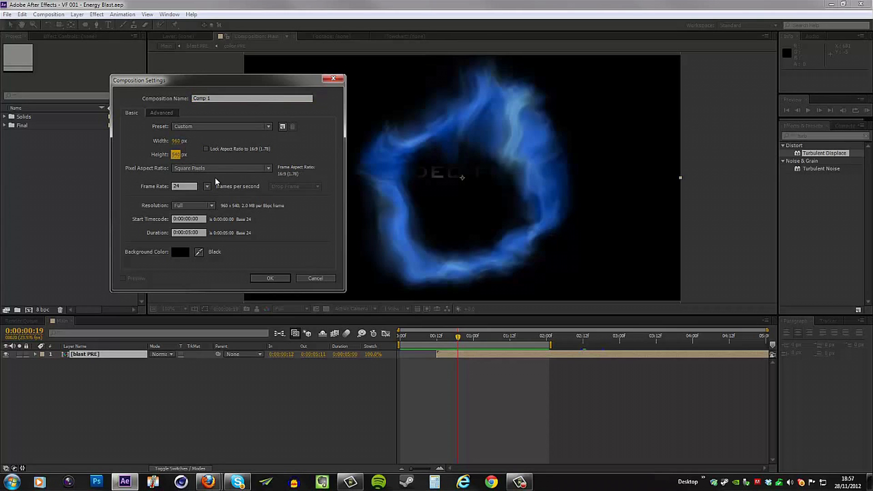
{"action": "triple_click", "coordinate": [252, 98]}
{"action": "type", "text": "Blast"}
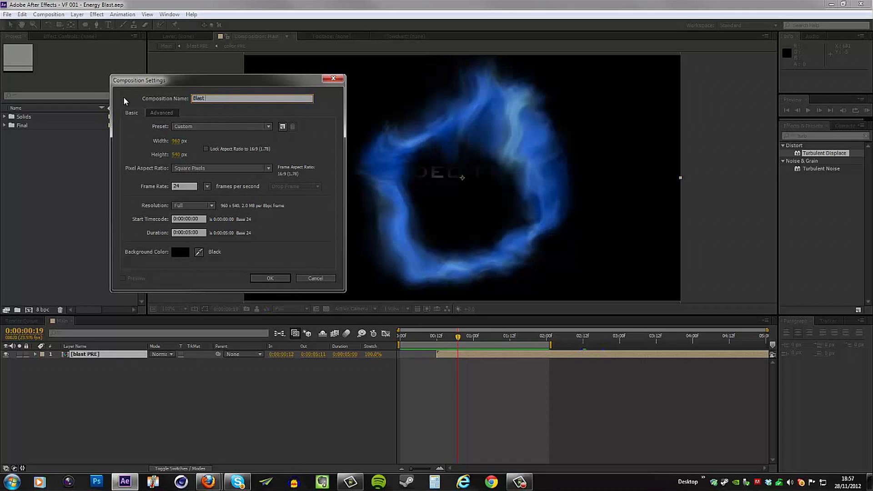
{"action": "left_click", "coordinate": [269, 278]}
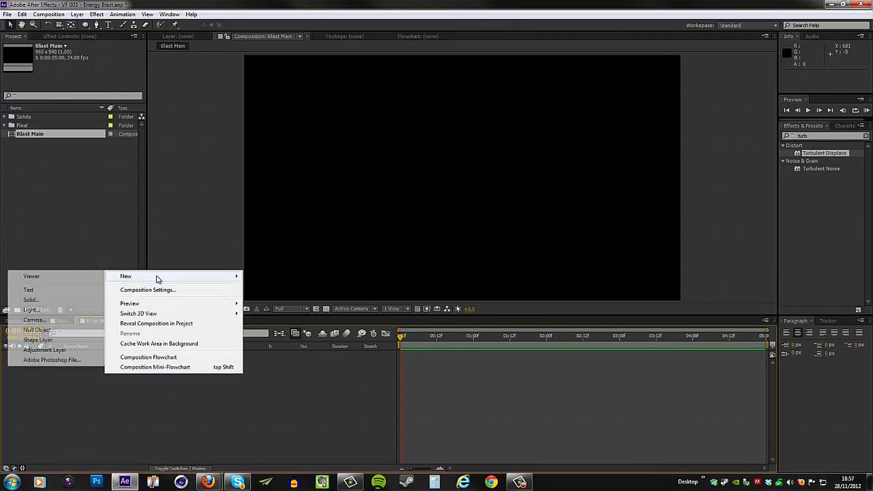
- Add a full-frame white solid named Blast to the composition
{"action": "left_click", "coordinate": [30, 299]}
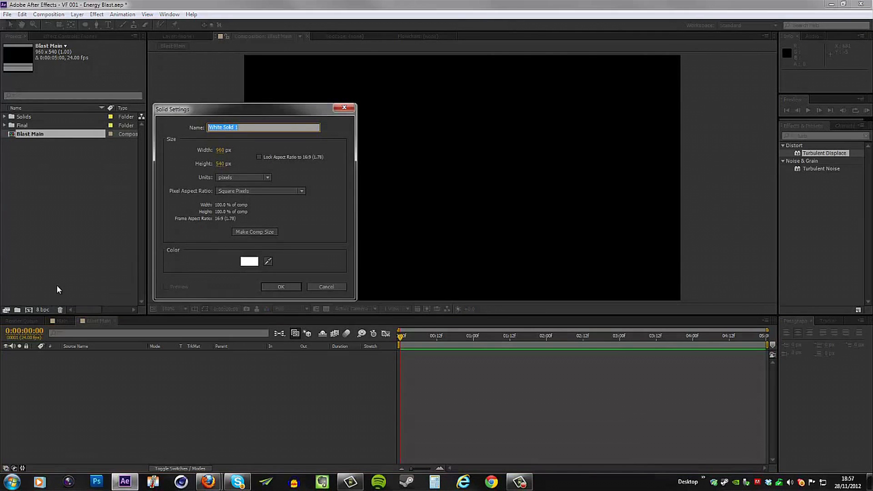
{"action": "type", "text": "Bl"}
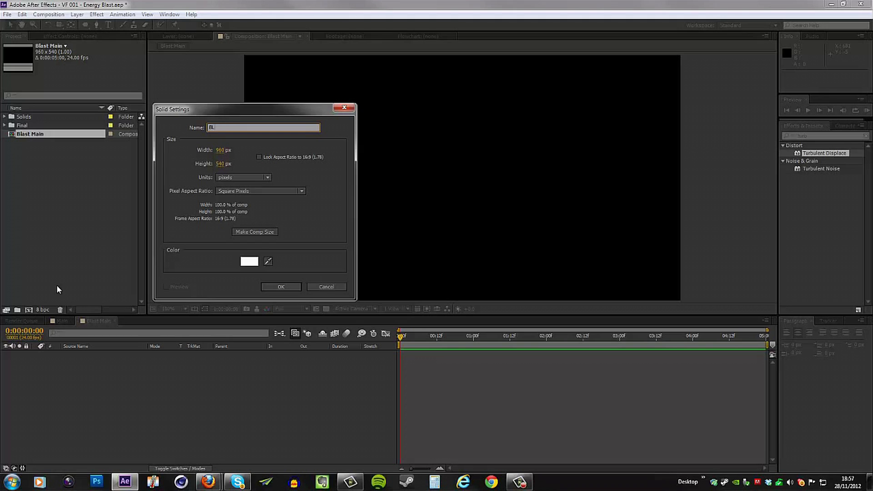
{"action": "type", "text": "last"}
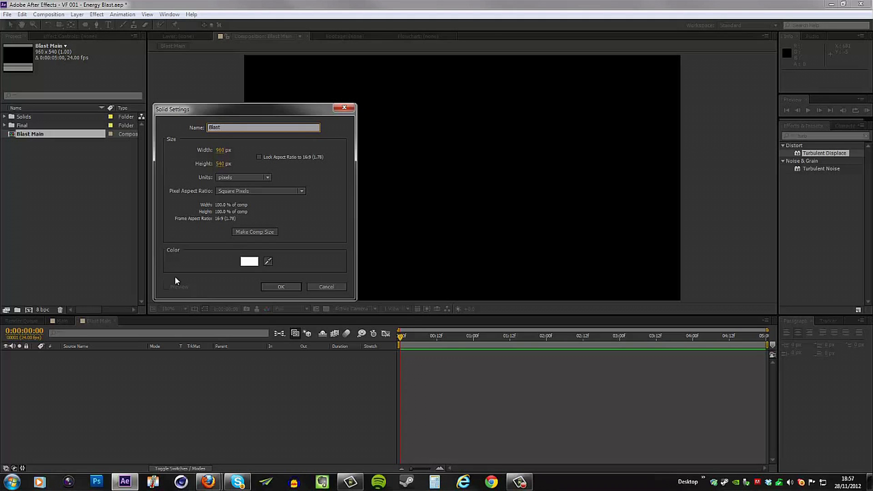
{"action": "mouse_move", "coordinate": [230, 170]}
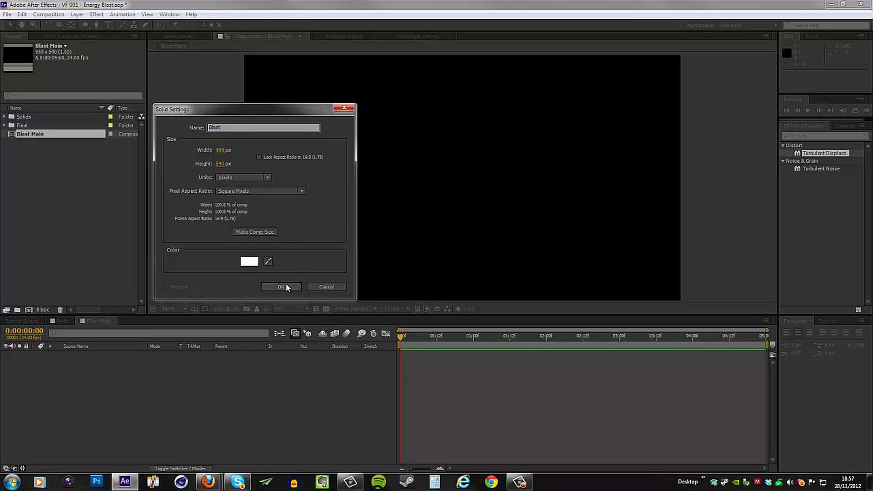
{"action": "left_click", "coordinate": [281, 286]}
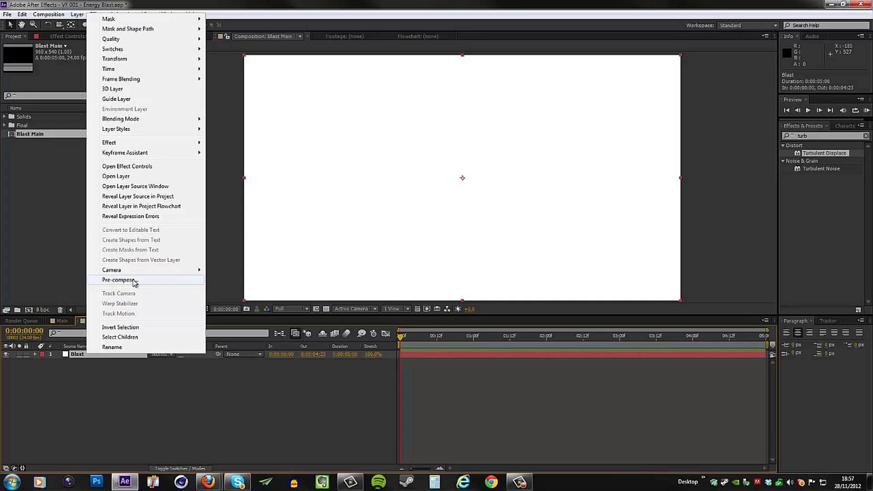
- Pre-compose the Blast solid into a new composition named Blast PRE and open it
{"action": "left_click", "coordinate": [118, 279]}
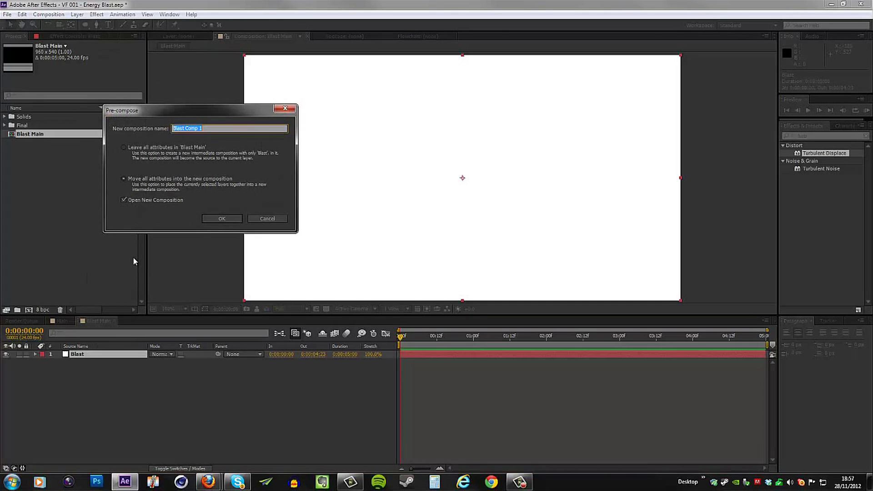
{"action": "type", "text": "Blast P"}
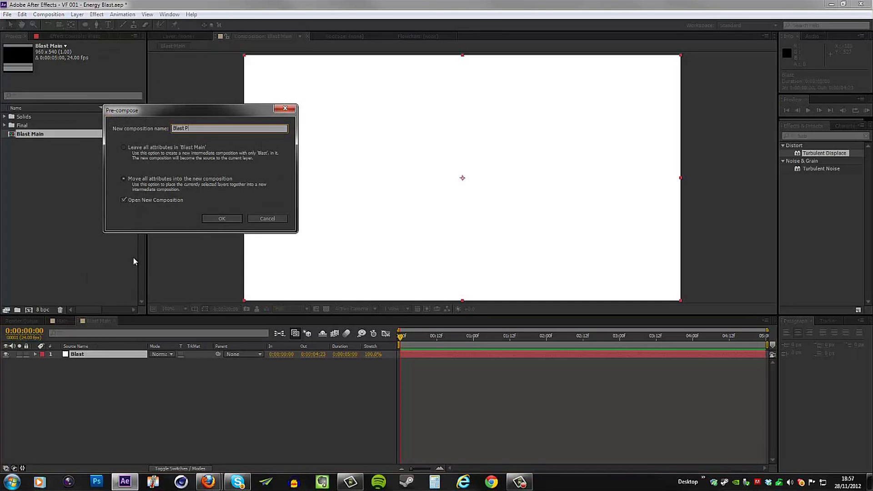
{"action": "type", "text": "RE"}
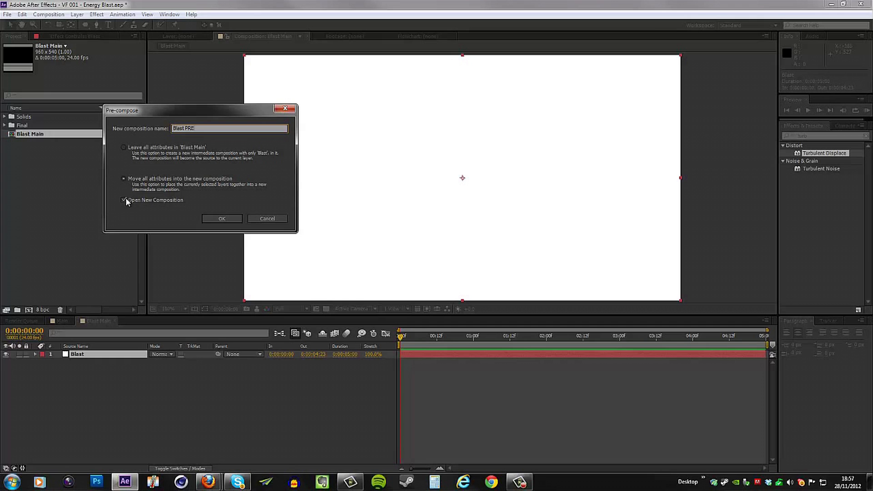
{"action": "left_click", "coordinate": [222, 217]}
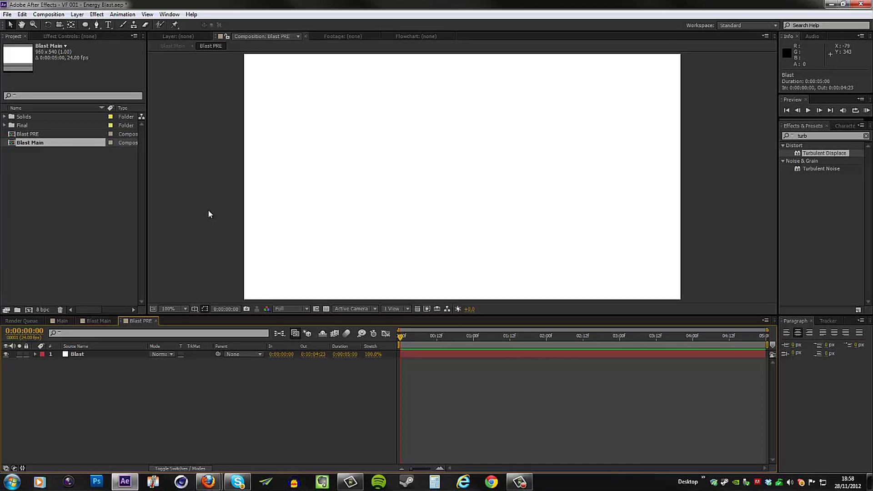
{"action": "mouse_move", "coordinate": [89, 54]}
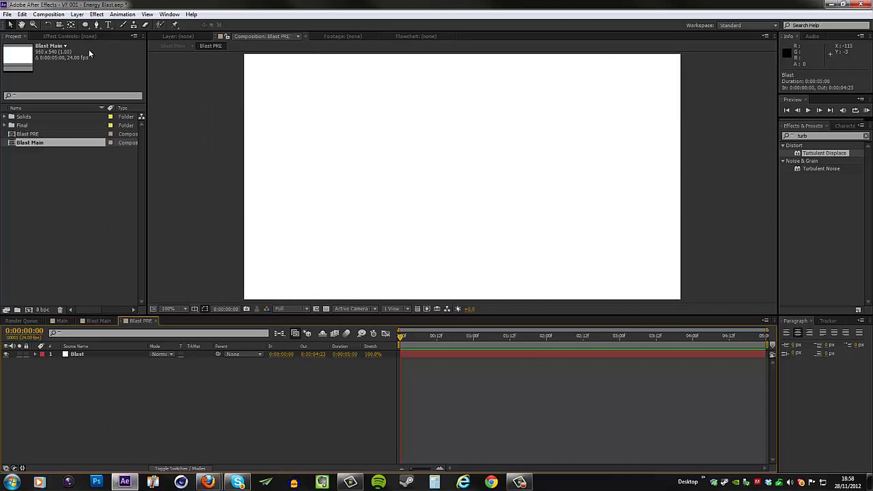
{"action": "left_click", "coordinate": [49, 13]}
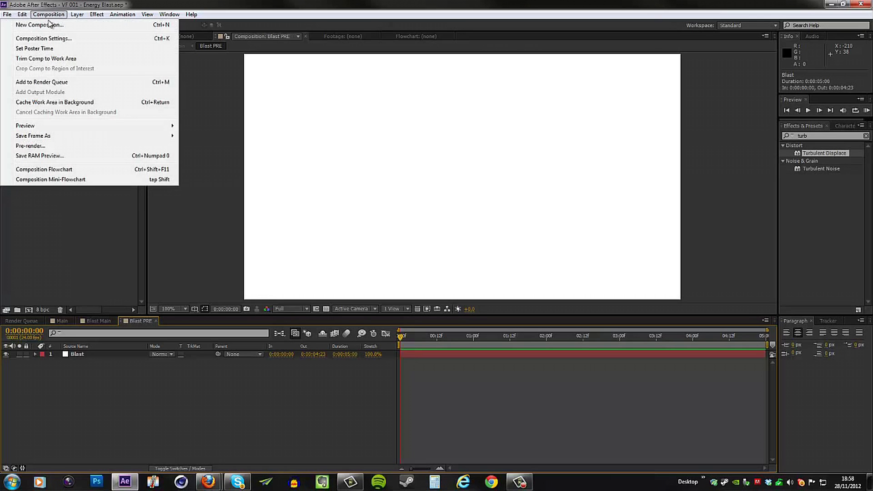
- Set the Blast PRE composition height to 960 for a square 960×960 frame
{"action": "left_click", "coordinate": [43, 39]}
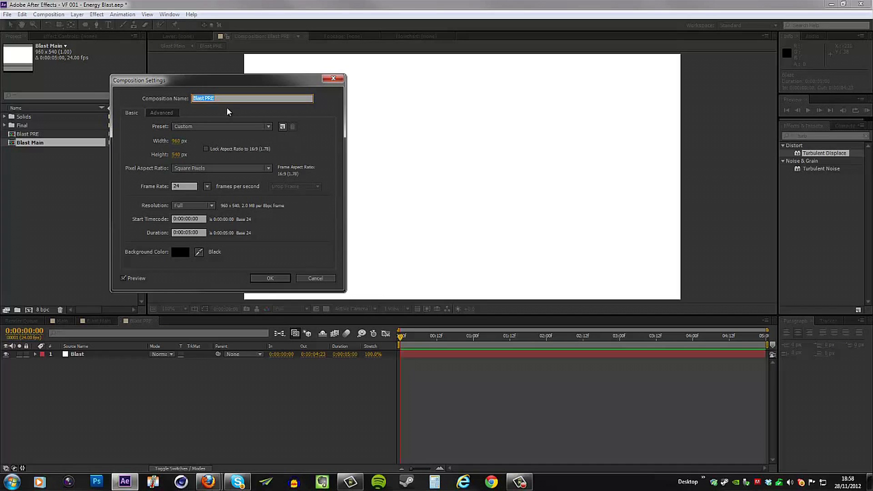
{"action": "mouse_move", "coordinate": [164, 126]}
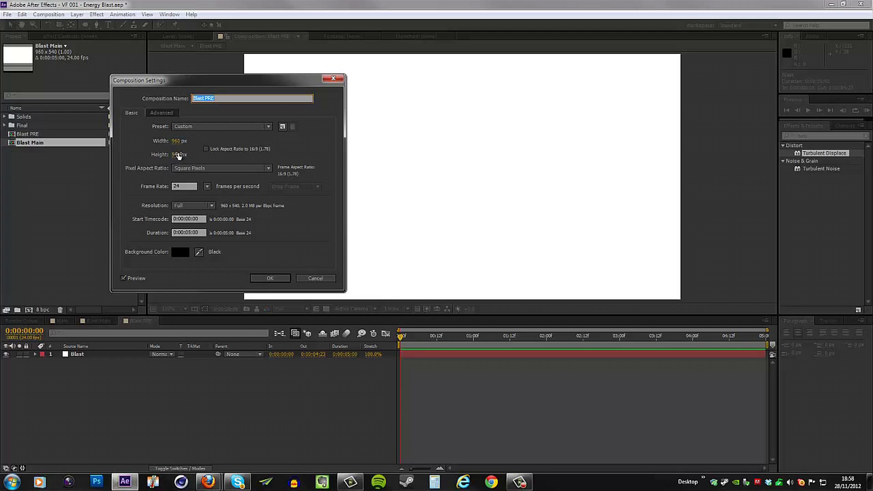
{"action": "triple_click", "coordinate": [183, 155]}
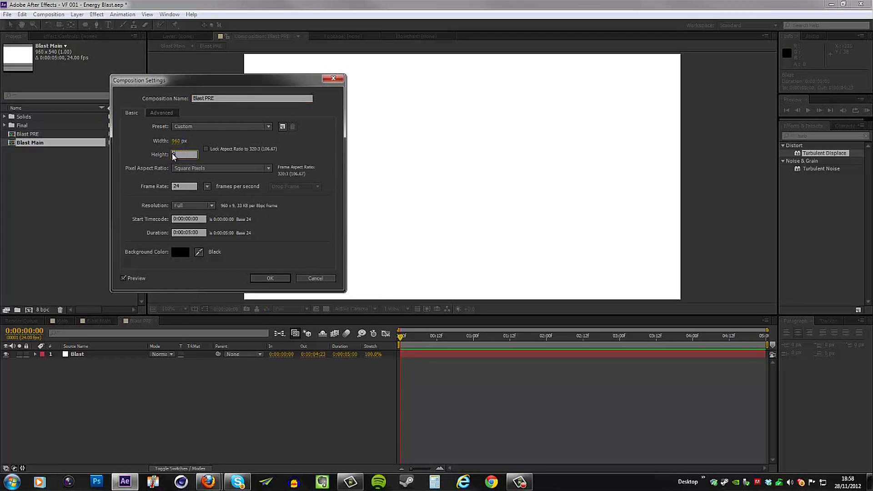
{"action": "type", "text": "960"}
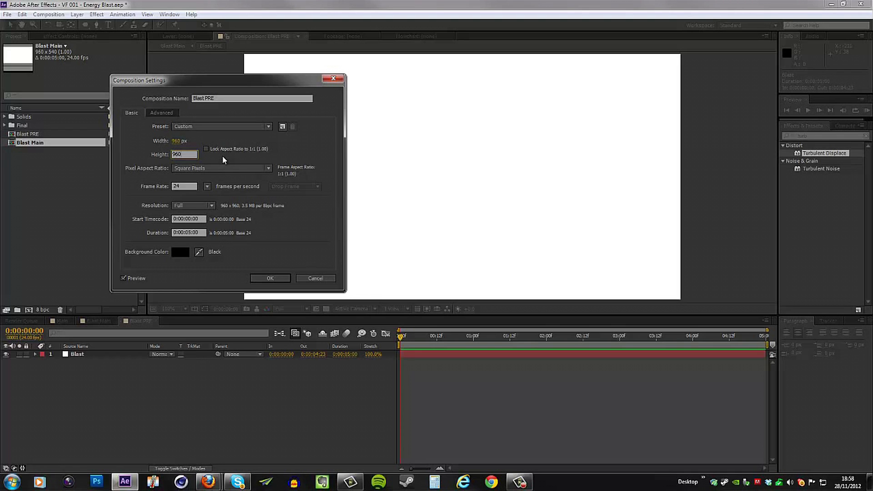
{"action": "left_click", "coordinate": [270, 279]}
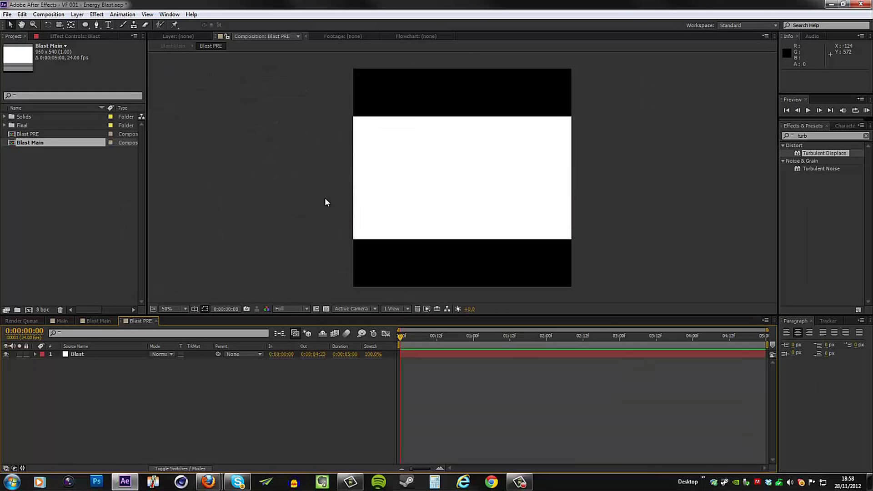
{"action": "mouse_move", "coordinate": [84, 347]}
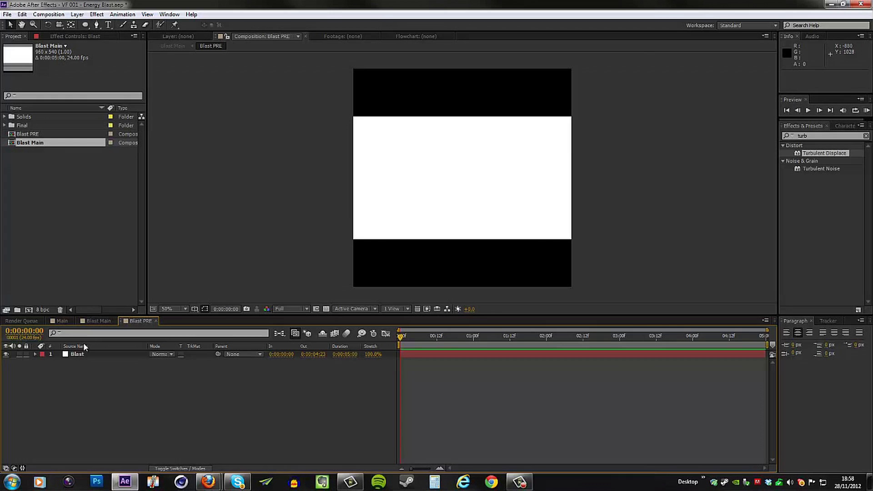
- Resize the Blast solid to fill the square composition via Make Comp Size
{"action": "left_click", "coordinate": [76, 354]}
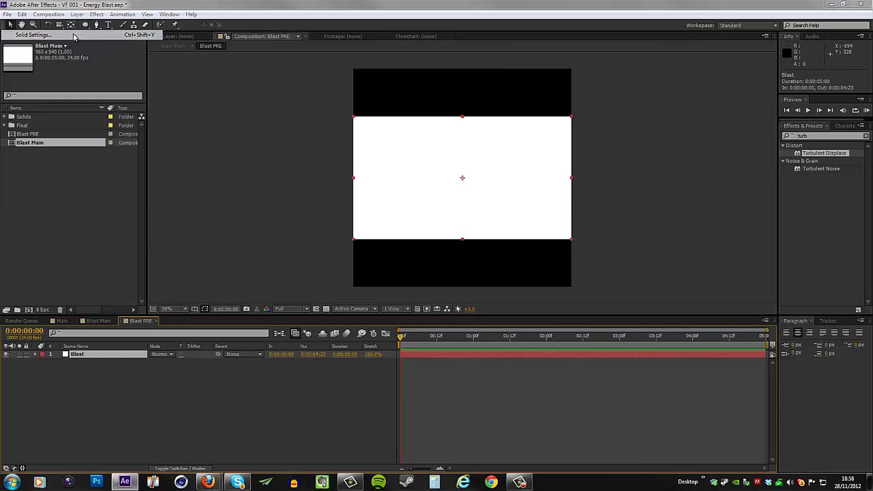
{"action": "left_click", "coordinate": [33, 34]}
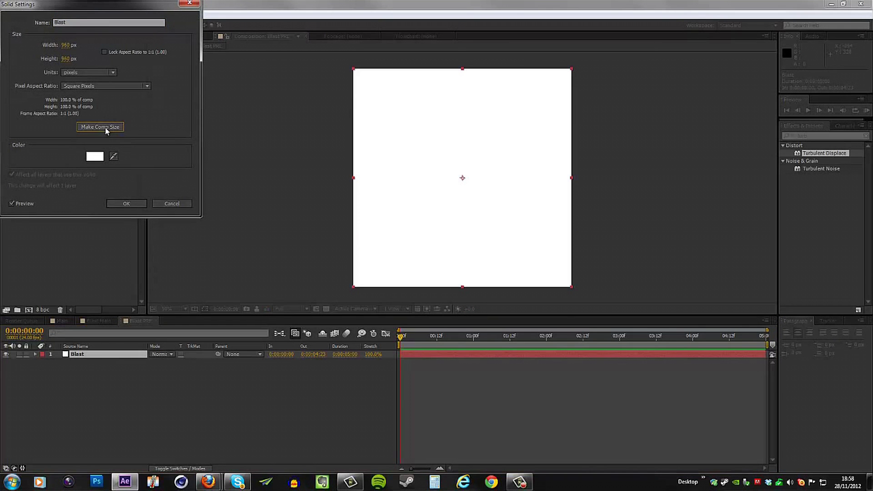
{"action": "left_click", "coordinate": [127, 203]}
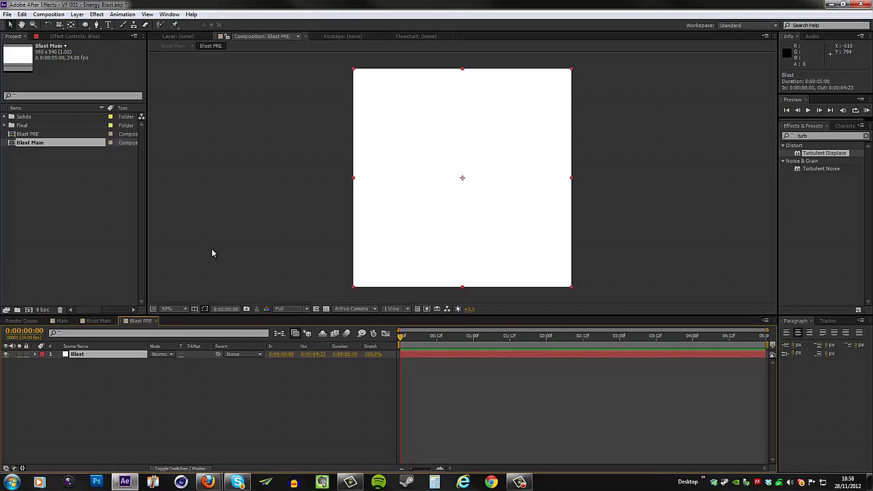
{"action": "mouse_move", "coordinate": [89, 35]}
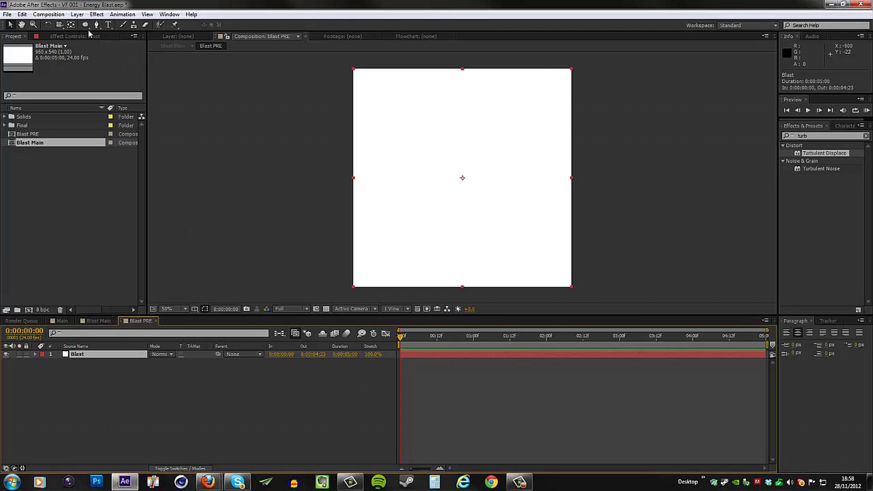
- Select the Ellipse tool to draw an oval mask on the Blast solid
{"action": "left_click", "coordinate": [85, 25]}
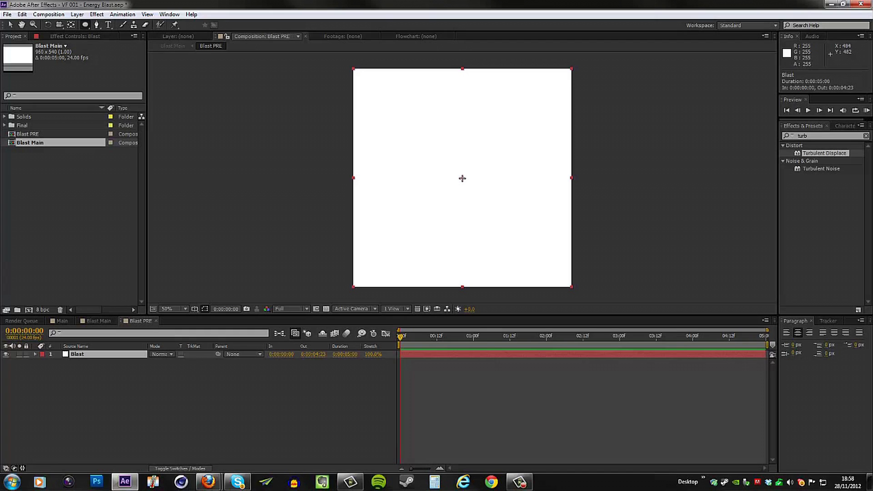
{"action": "mouse_move", "coordinate": [462, 178]}
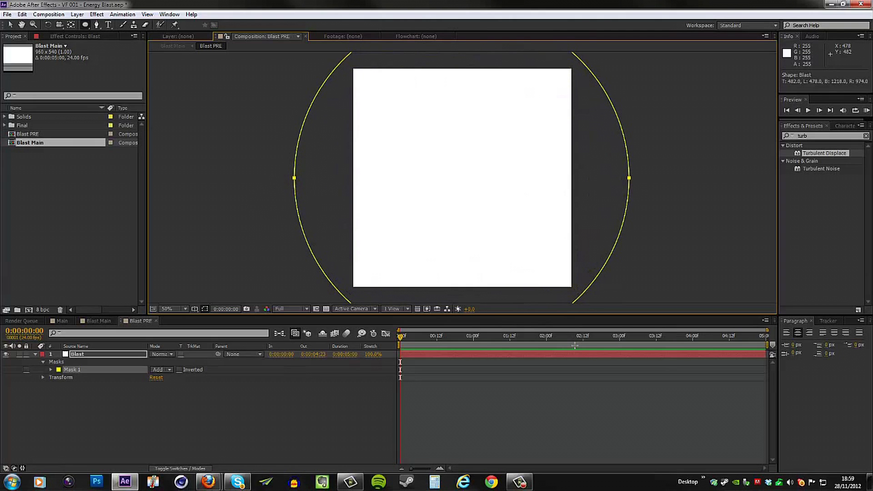
{"action": "mouse_move", "coordinate": [179, 341]}
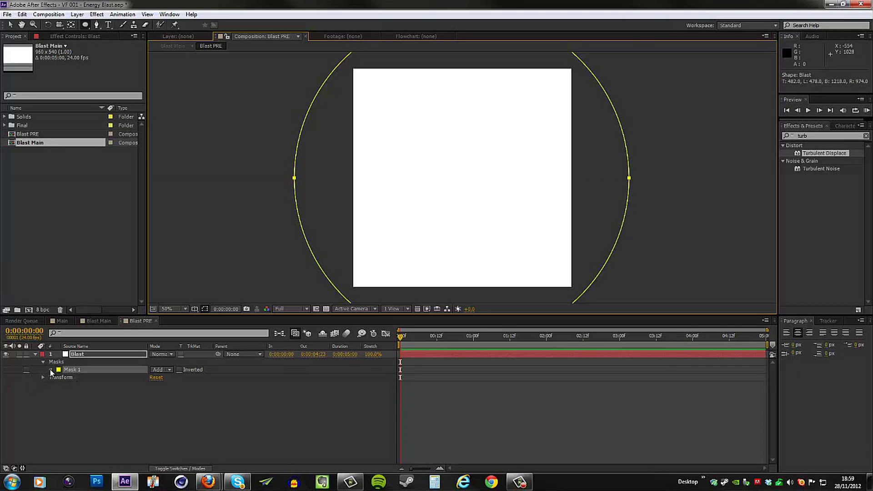
- Keyframe Mask 1's expansion so the white circle grows from frame start to one second
{"action": "left_click", "coordinate": [43, 370]}
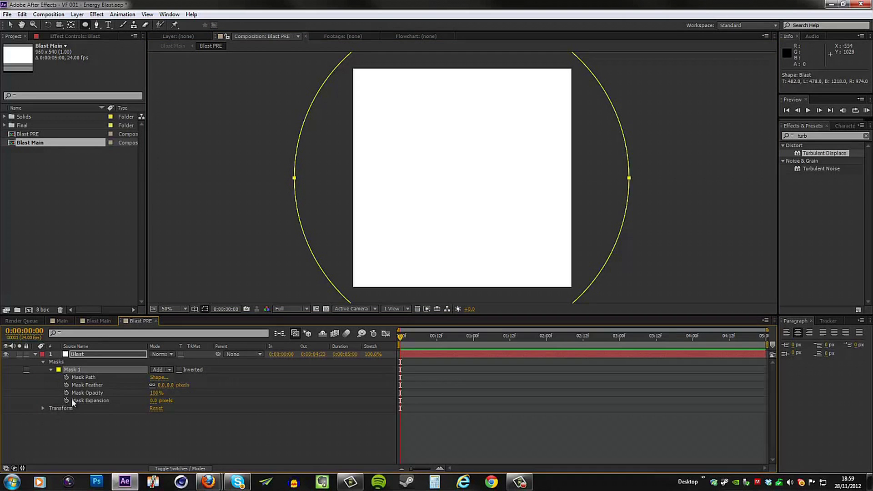
{"action": "mouse_move", "coordinate": [107, 408]}
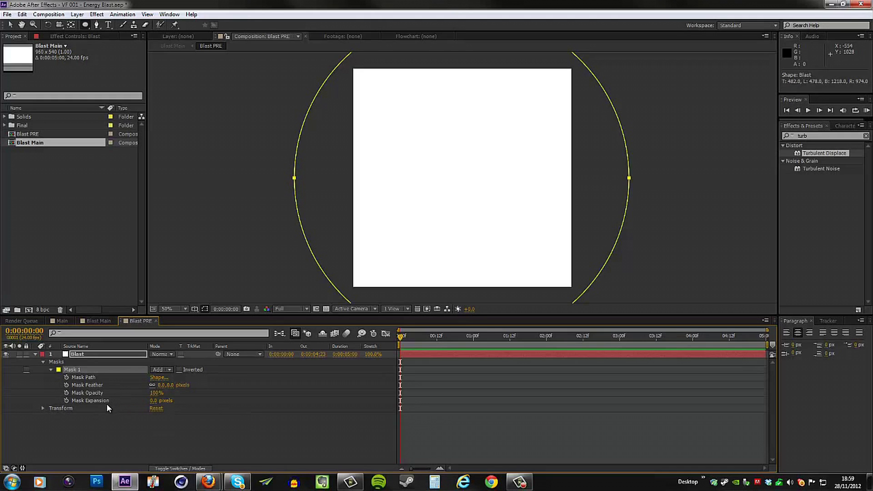
{"action": "mouse_move", "coordinate": [86, 411]}
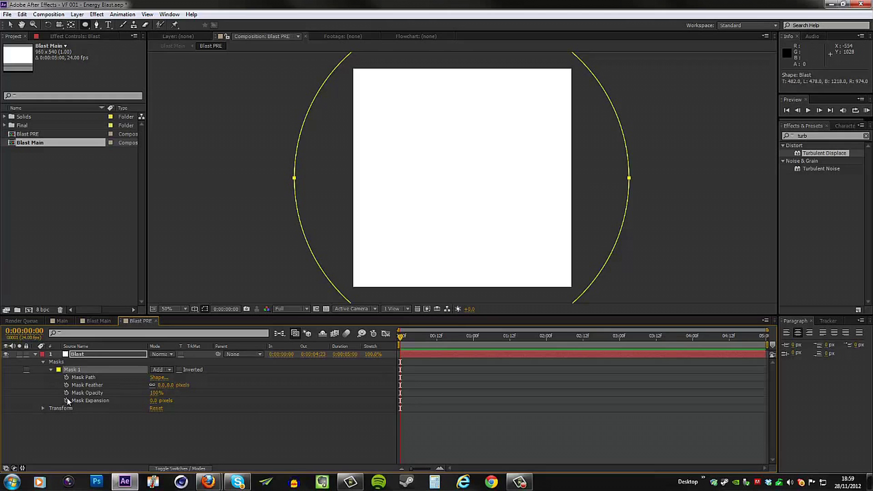
{"action": "left_click", "coordinate": [67, 400]}
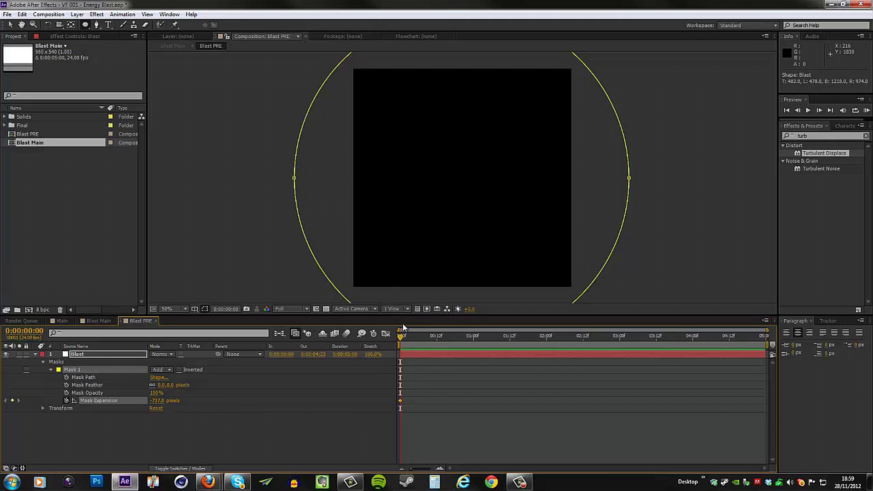
{"action": "mouse_move", "coordinate": [402, 337]}
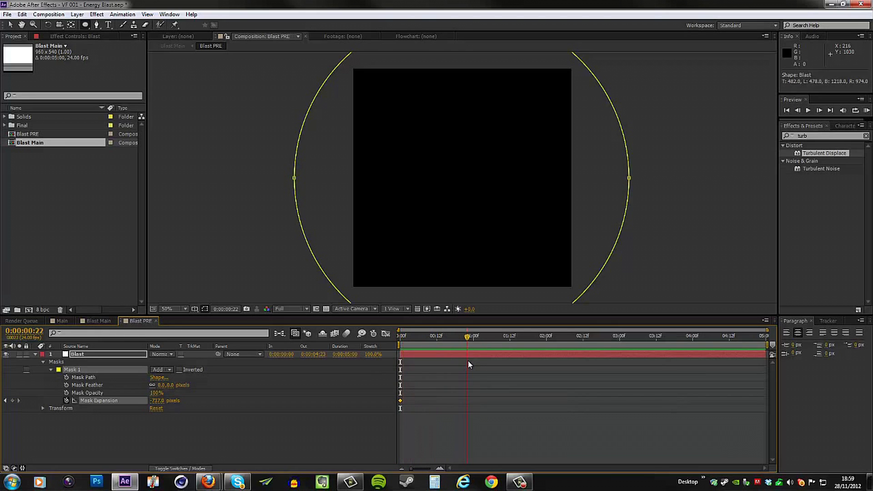
{"action": "left_click", "coordinate": [473, 335]}
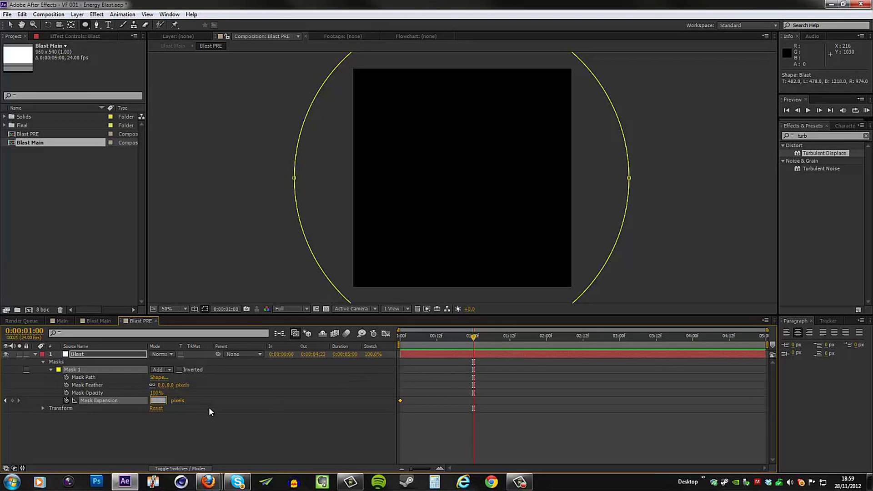
{"action": "left_click", "coordinate": [442, 335]}
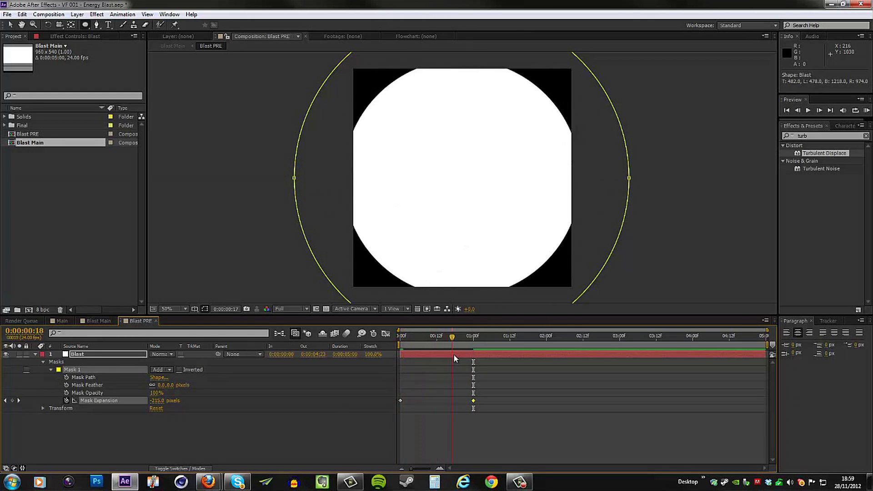
{"action": "left_click", "coordinate": [456, 336]}
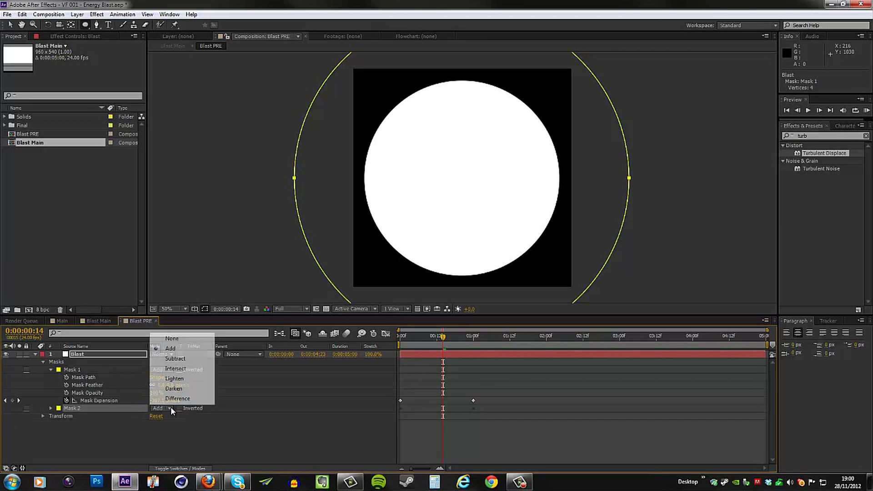
- Set the duplicated Mask 2 to Subtract to form an expanding ring, then collapse the layer
{"action": "left_click", "coordinate": [175, 358]}
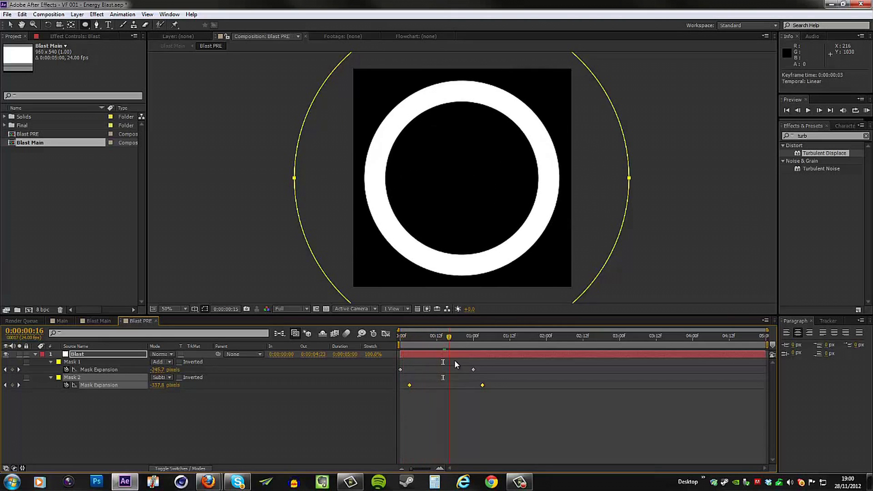
{"action": "left_click", "coordinate": [457, 335]}
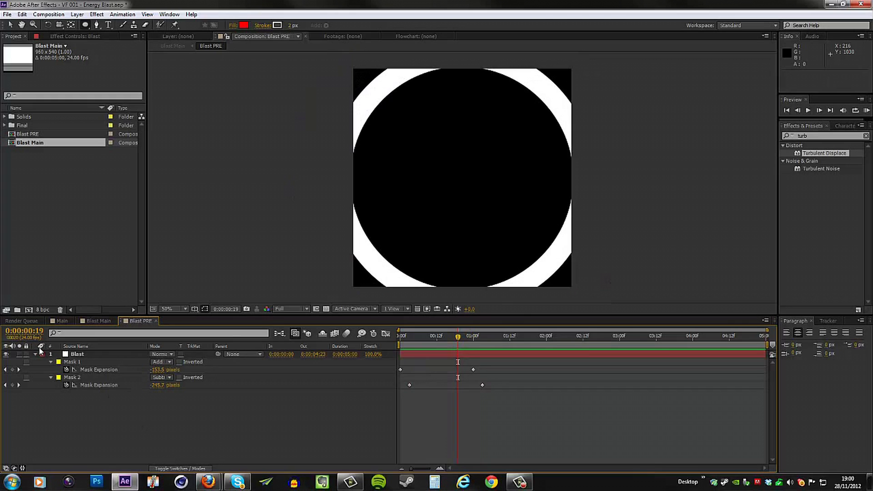
{"action": "left_click", "coordinate": [35, 354]}
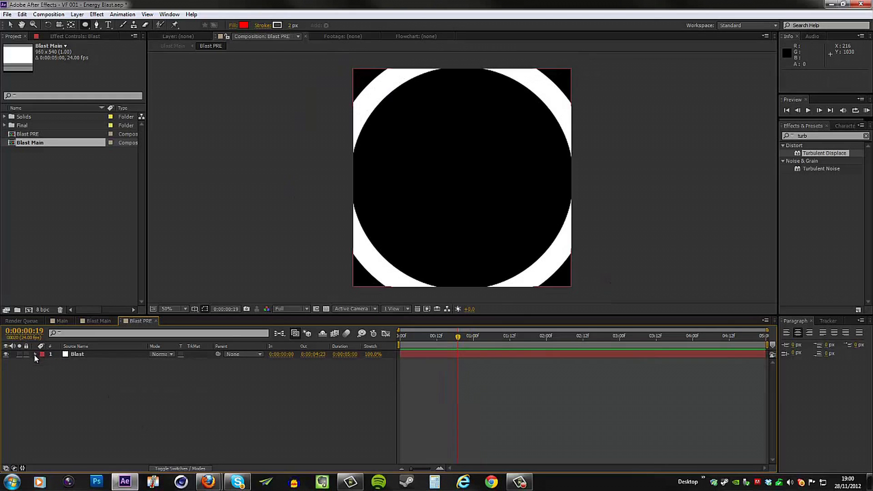
- Select the Blast ring layer to reach its Stylize effects
{"action": "left_click", "coordinate": [438, 335]}
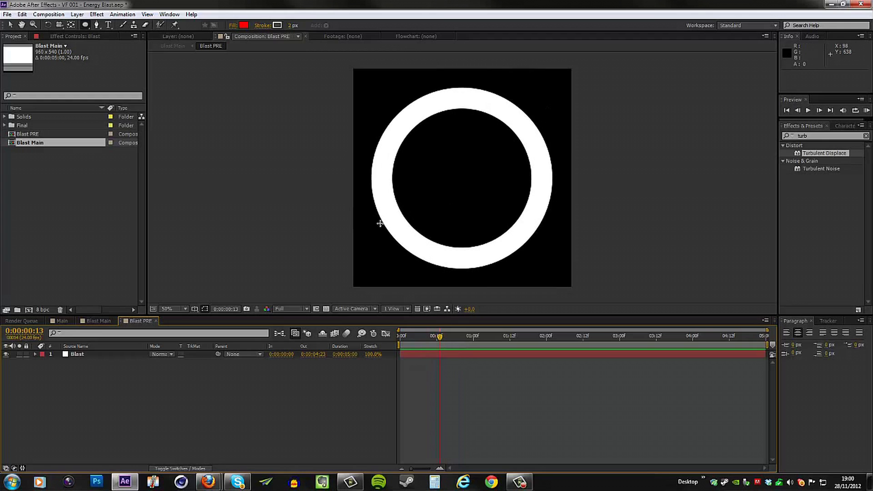
{"action": "mouse_move", "coordinate": [222, 389]}
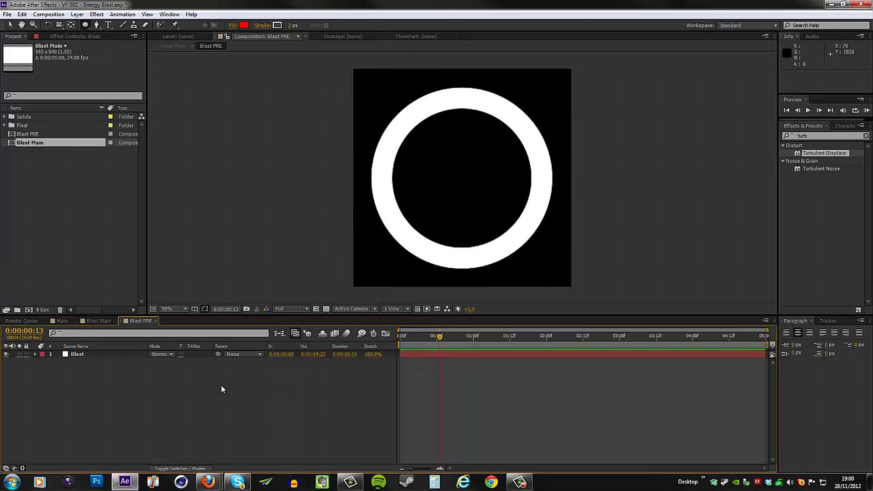
{"action": "mouse_move", "coordinate": [110, 347]}
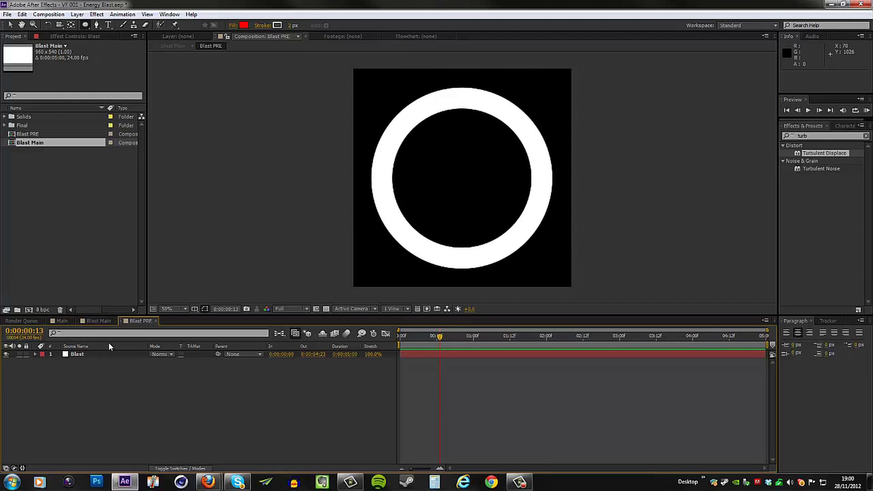
{"action": "left_click", "coordinate": [76, 355]}
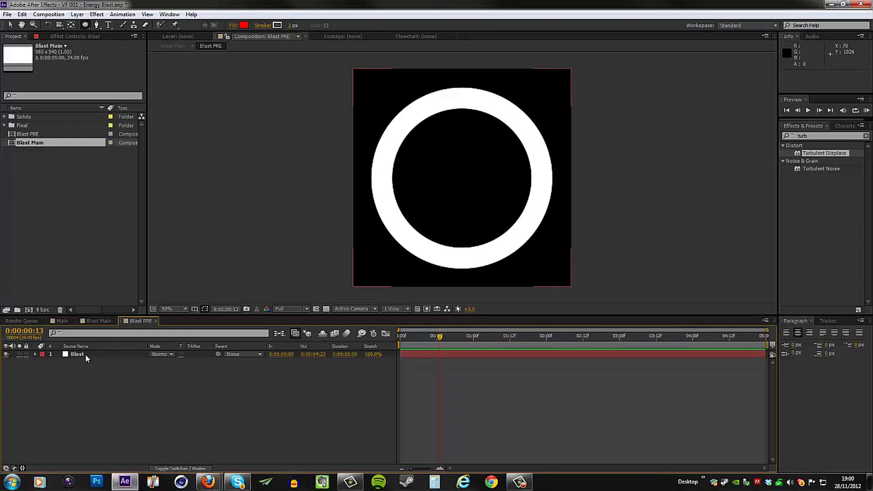
{"action": "mouse_move", "coordinate": [80, 371]}
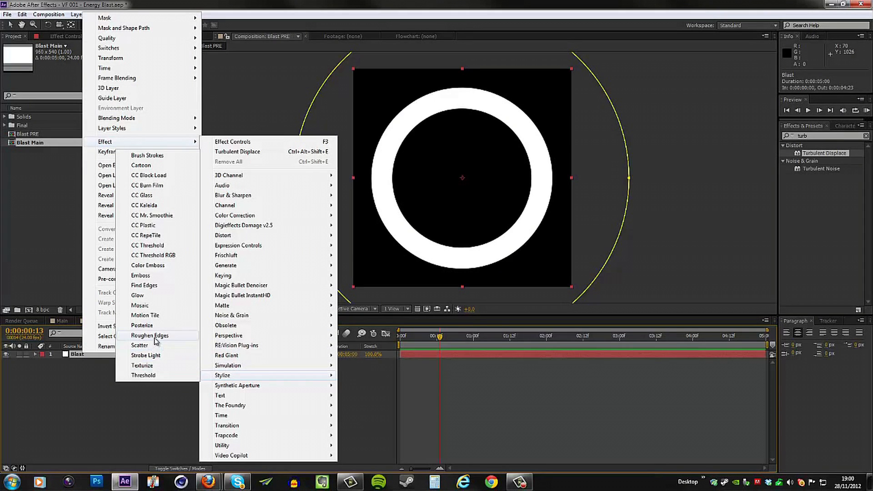
- Add Roughen Edges with Border 75 and Edge Sharpness 0 for a smoky ring edge
{"action": "left_click", "coordinate": [149, 335]}
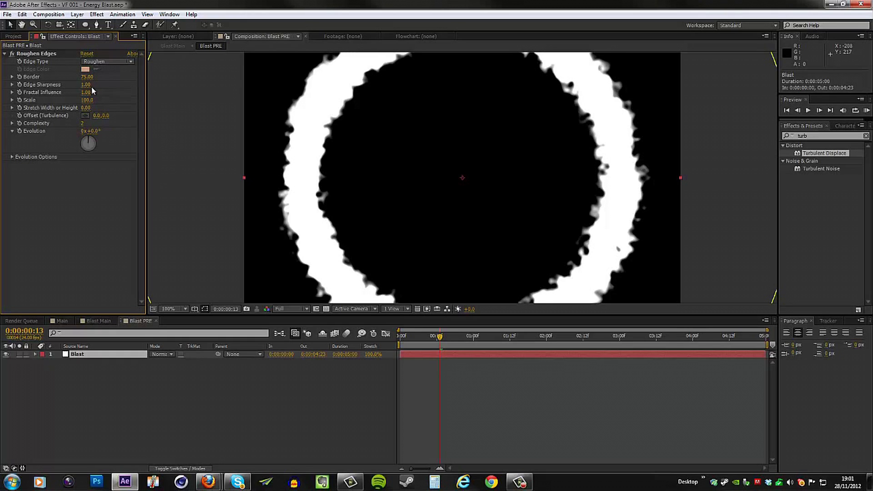
{"action": "mouse_move", "coordinate": [70, 95]}
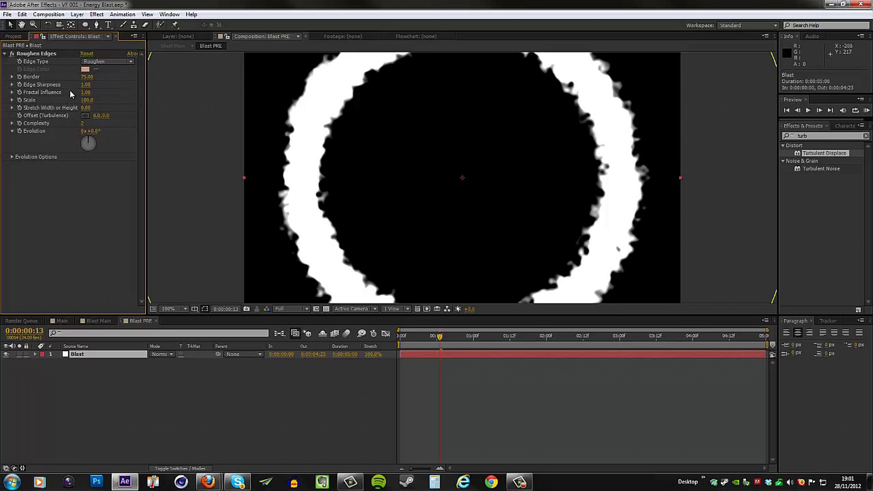
{"action": "mouse_move", "coordinate": [100, 102]}
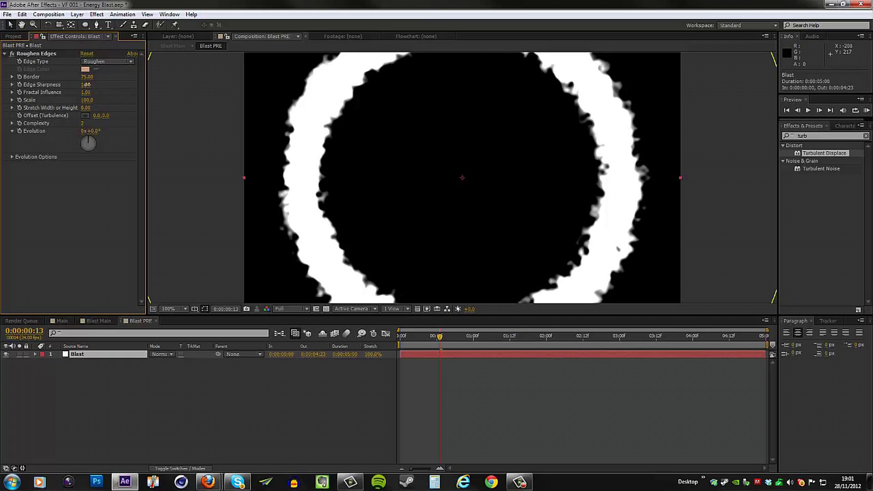
{"action": "left_click", "coordinate": [86, 83]}
{"action": "type", "text": "0"}
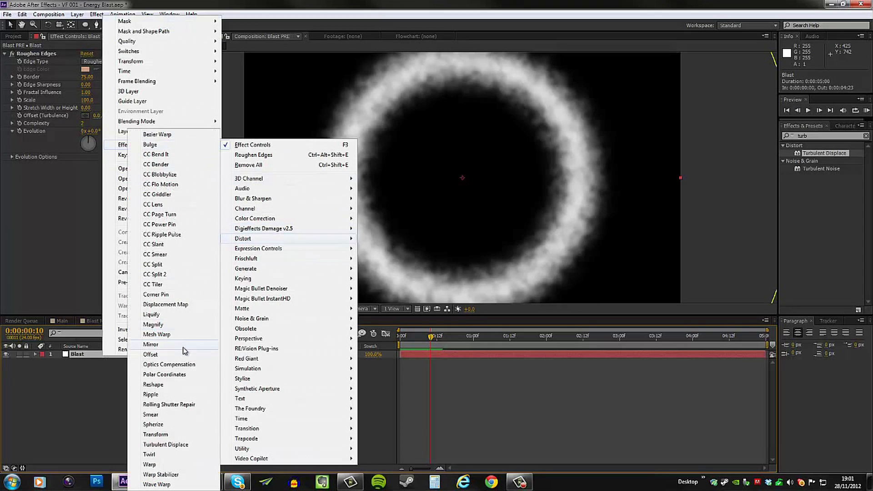
{"action": "mouse_move", "coordinate": [166, 445]}
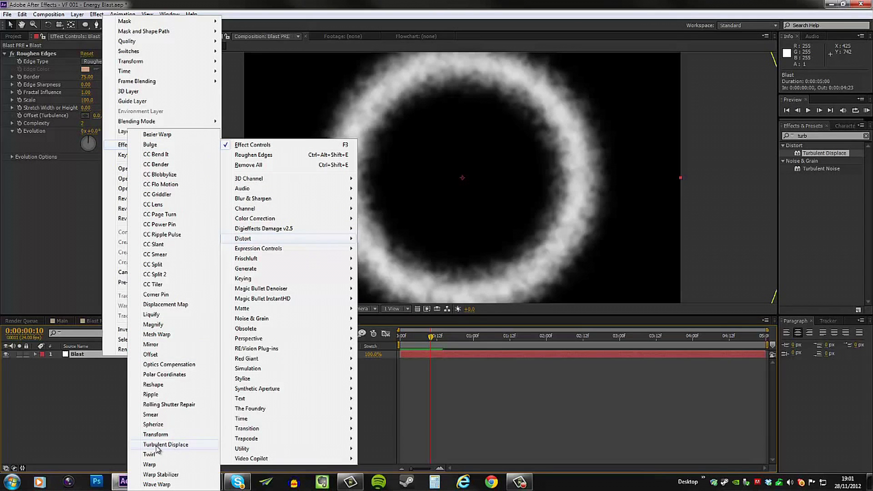
- Add Turbulent Displace with Amount 100 to warp the ring
{"action": "left_click", "coordinate": [166, 445]}
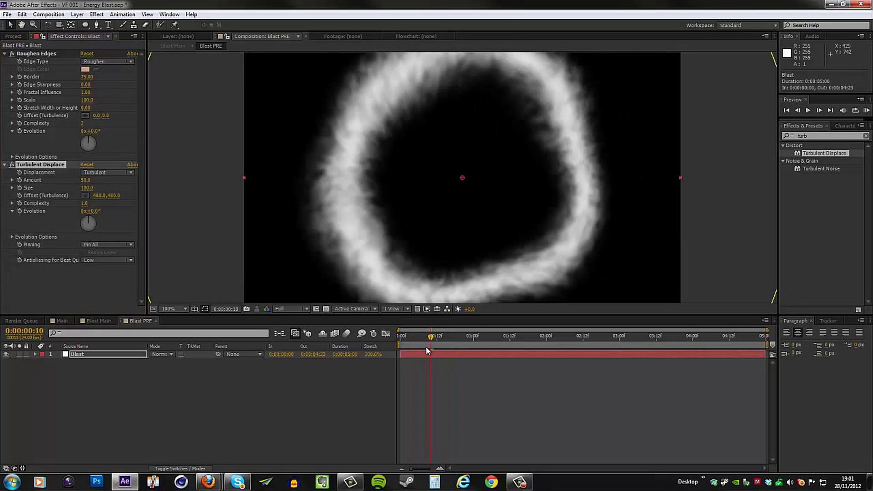
{"action": "double_click", "coordinate": [87, 180]}
{"action": "type", "text": "100"}
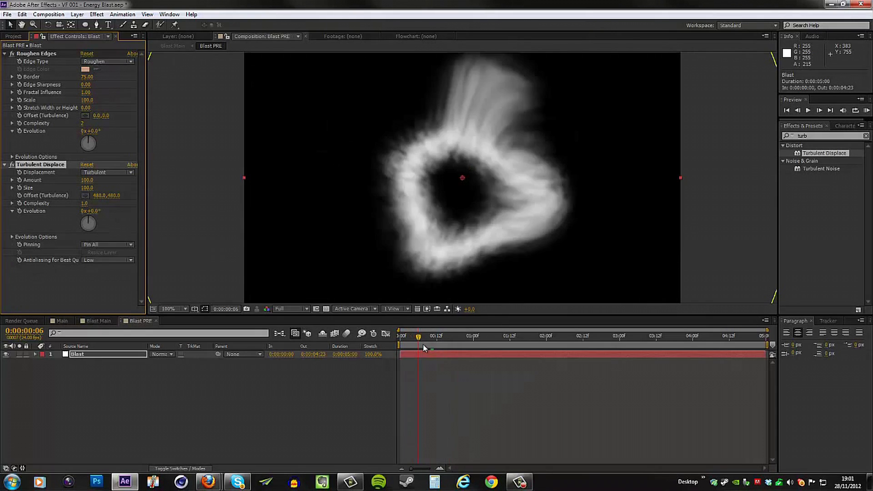
{"action": "left_click", "coordinate": [421, 336]}
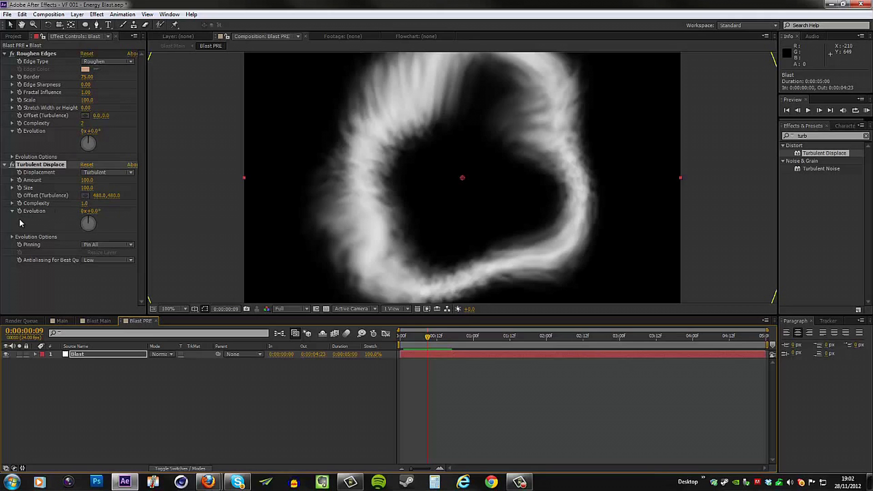
{"action": "mouse_move", "coordinate": [21, 219]}
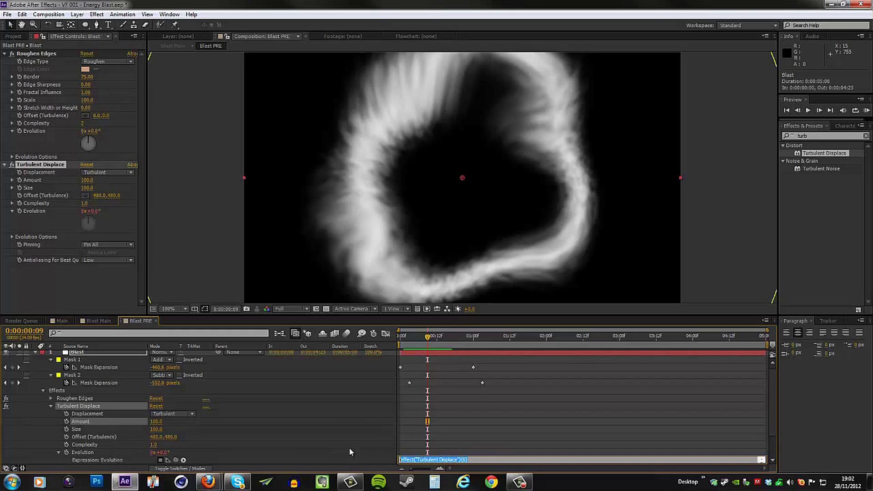
{"action": "mouse_move", "coordinate": [356, 434]}
{"action": "type", "text": "time*250"}
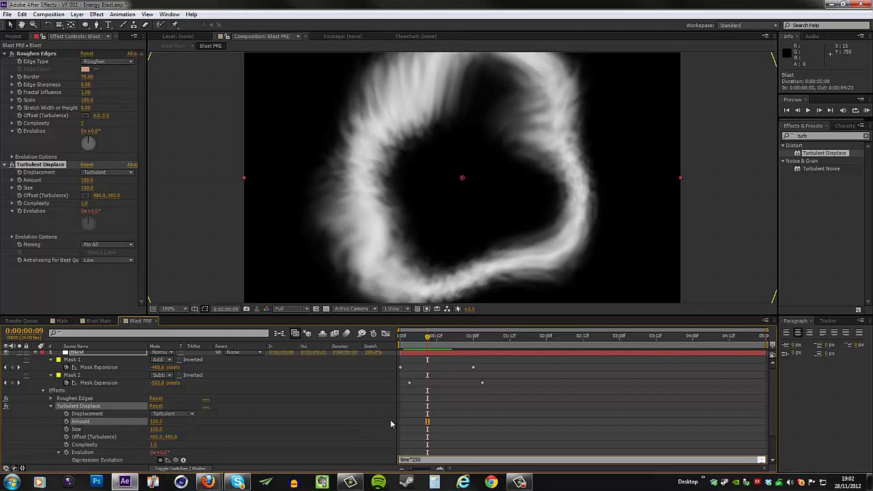
{"action": "mouse_move", "coordinate": [442, 451]}
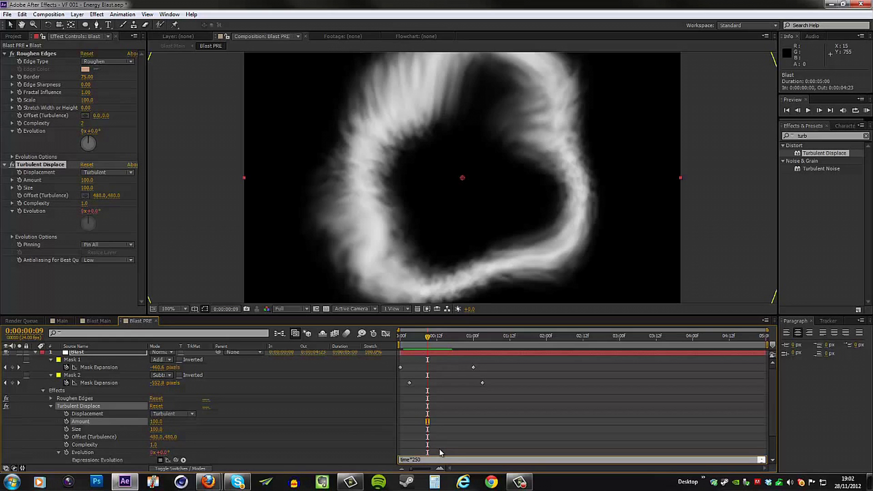
- Drive Turbulent Displace Evolution with a time*250 expression
{"action": "left_click", "coordinate": [425, 336]}
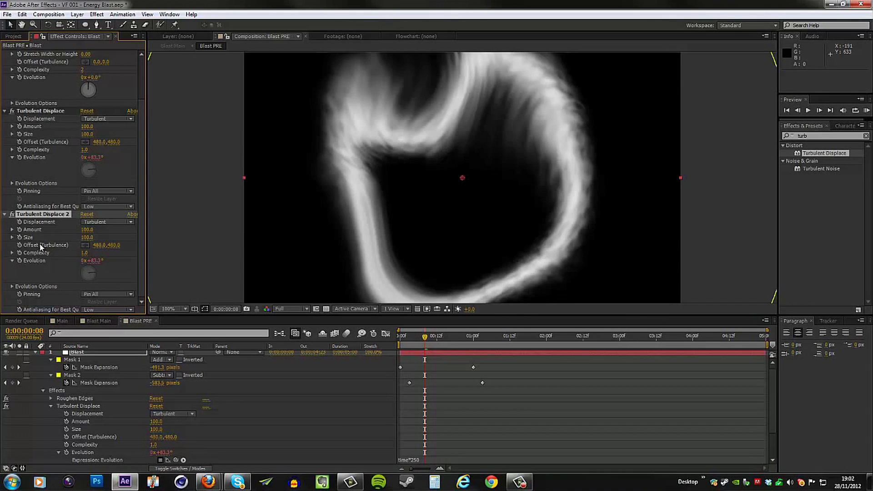
{"action": "mouse_move", "coordinate": [66, 254]}
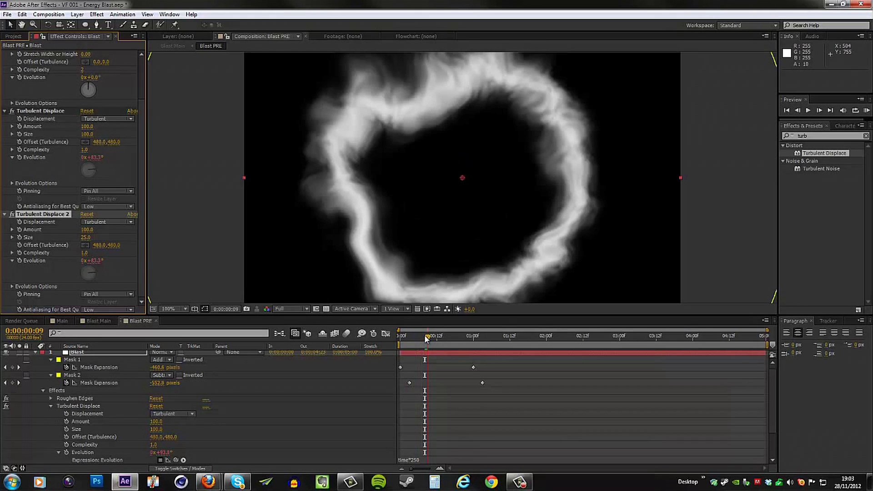
- Drive Turbulent Displace Evolution with a time*250 expression so the ring churns continuously
{"action": "left_click", "coordinate": [438, 336]}
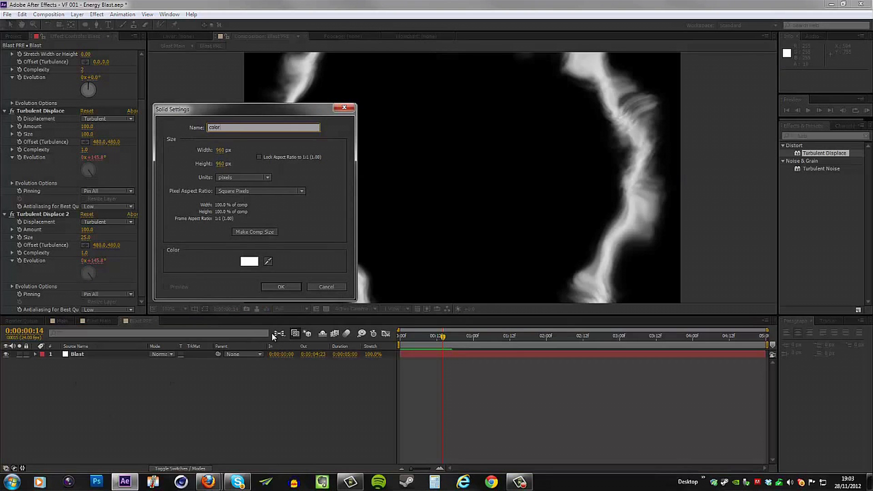
- Create the white solid 'color' and pre-compose it as 'color PRE' with all attributes moved
{"action": "left_click", "coordinate": [281, 286]}
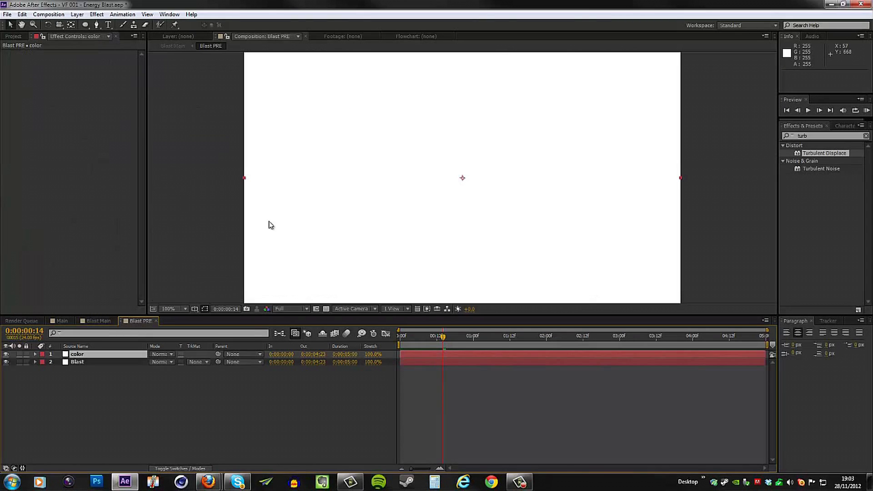
{"action": "left_click", "coordinate": [77, 14]}
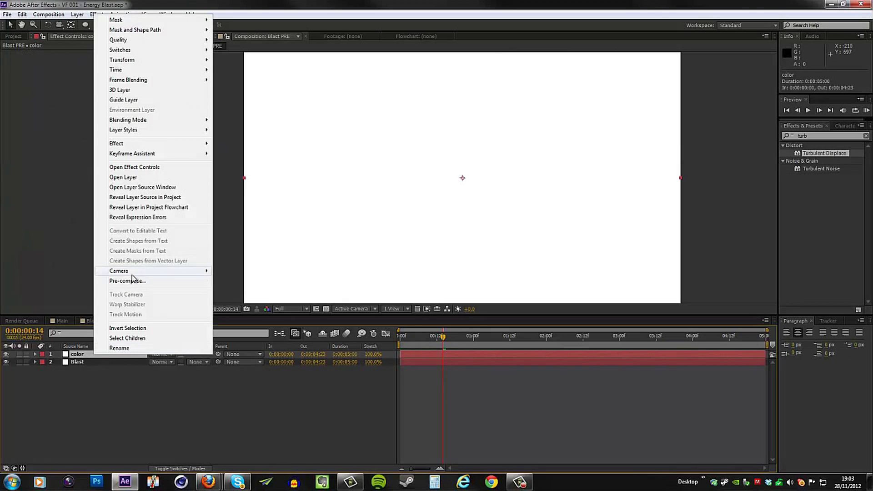
{"action": "left_click", "coordinate": [128, 281]}
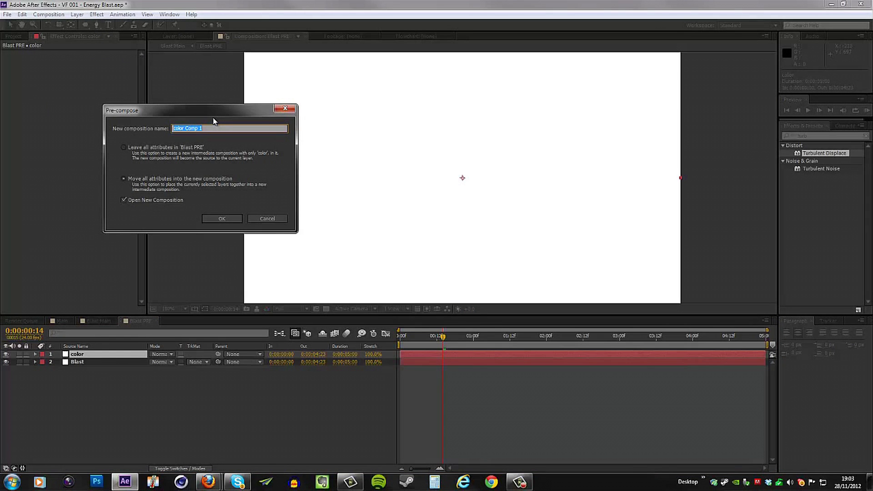
{"action": "type", "text": "color PRE"}
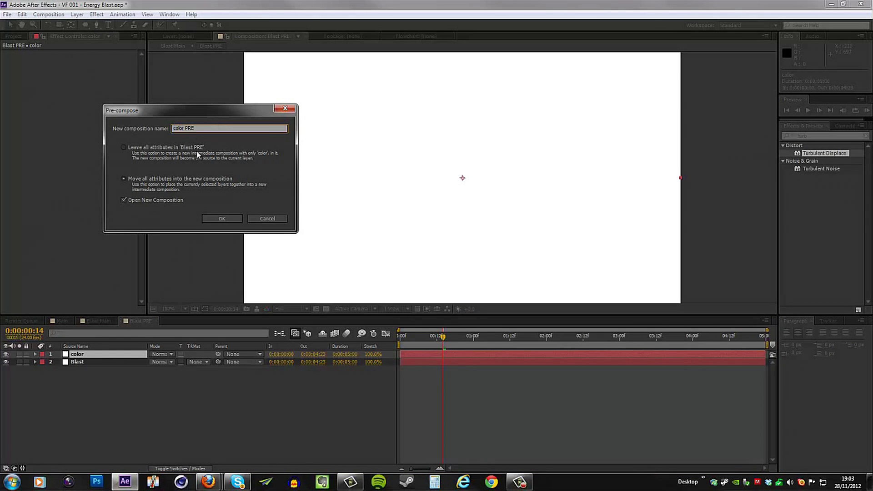
{"action": "left_click", "coordinate": [222, 218]}
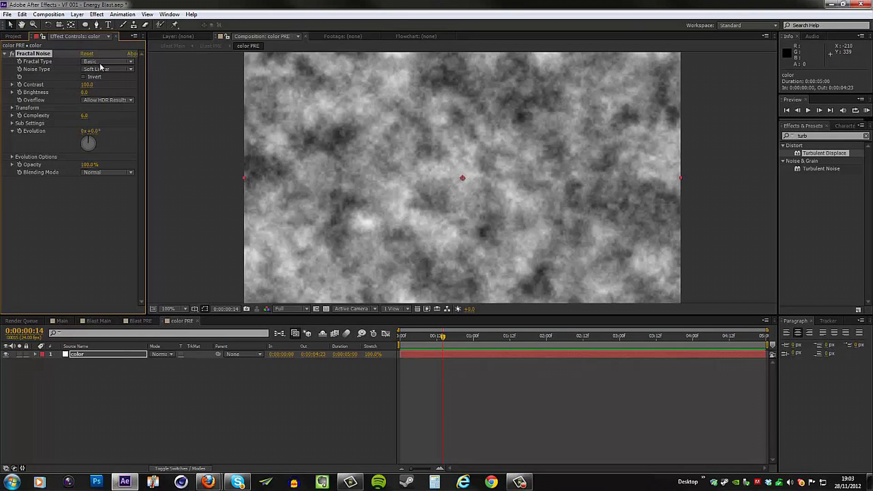
- Set Fractal Noise to the Dynamic type and double its Scale to 200
{"action": "left_click", "coordinate": [106, 61]}
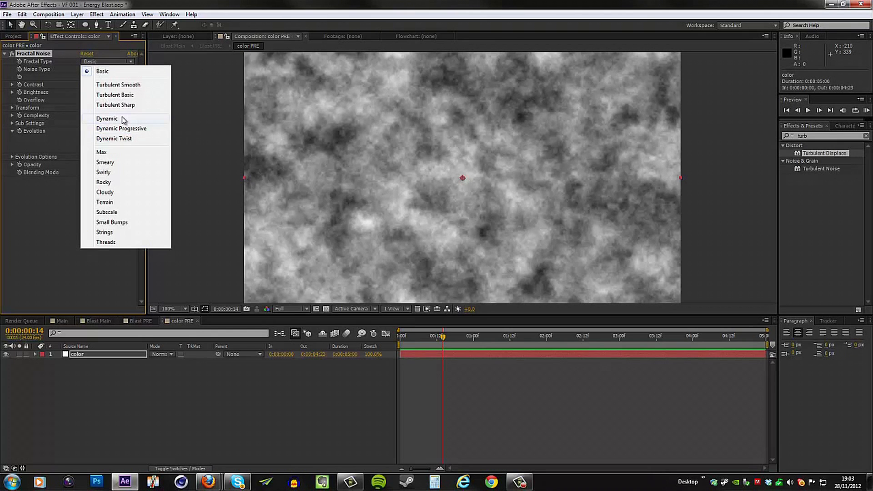
{"action": "left_click", "coordinate": [106, 118]}
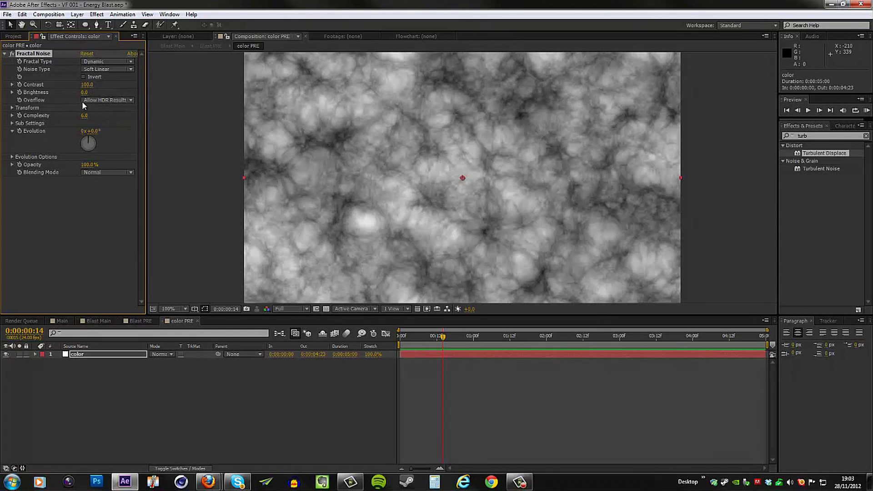
{"action": "left_click", "coordinate": [12, 107]}
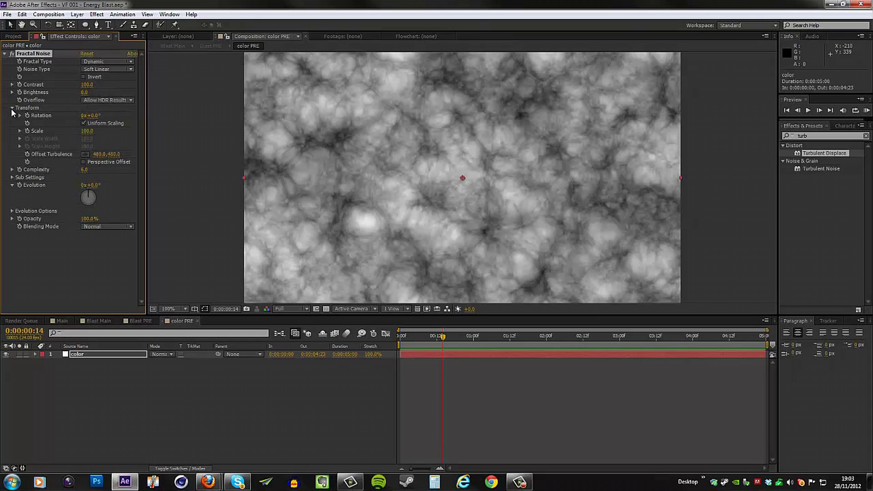
{"action": "double_click", "coordinate": [87, 131]}
{"action": "type", "text": "200"}
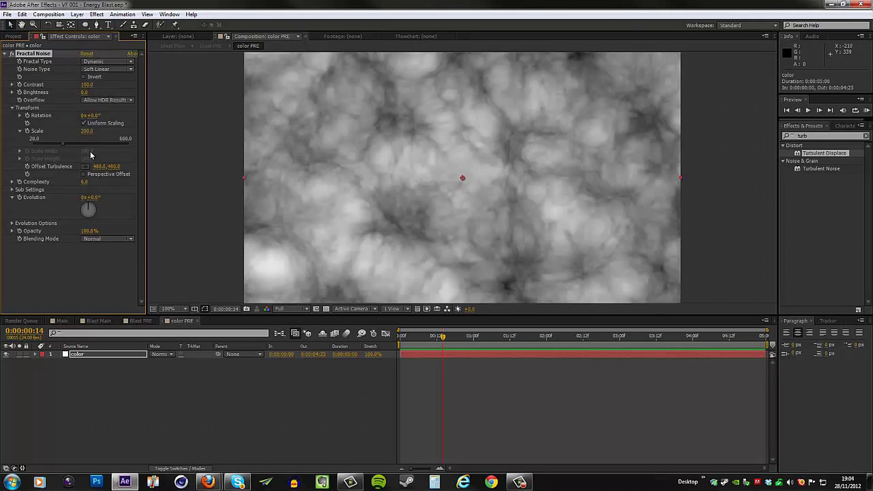
{"action": "left_click", "coordinate": [579, 336]}
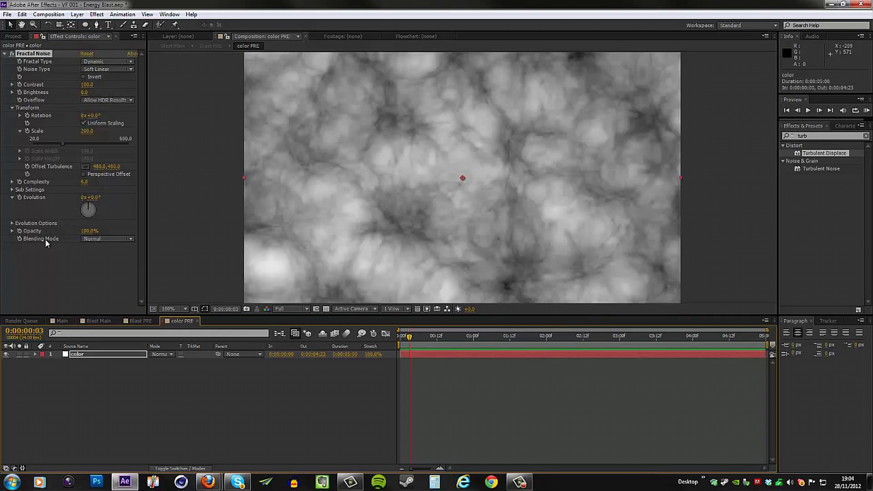
{"action": "mouse_move", "coordinate": [36, 200]}
{"action": "type", "text": "time*"}
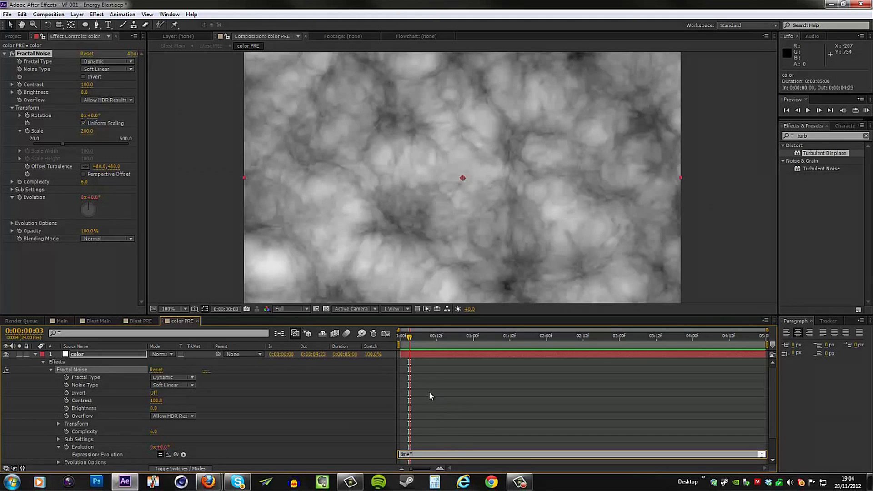
- Drive Fractal Noise Evolution with time*200 and scrub the timeline to watch the clouds evolve
{"action": "type", "text": "200"}
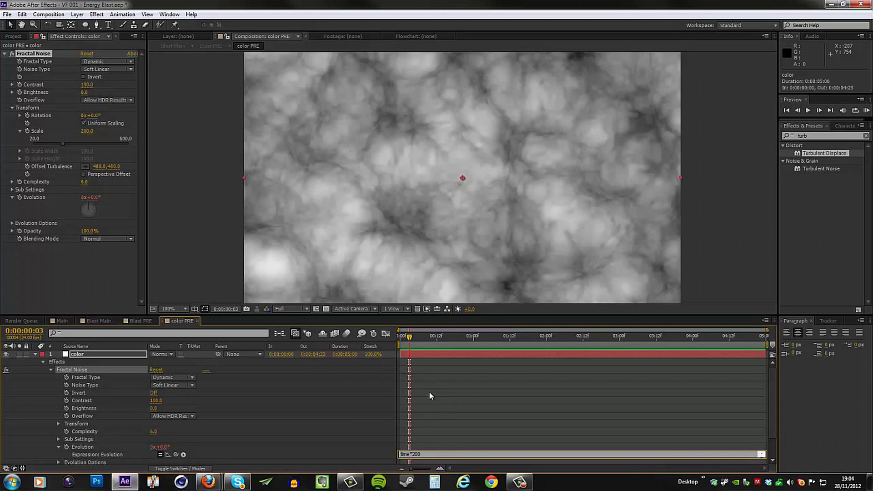
{"action": "left_click", "coordinate": [426, 335]}
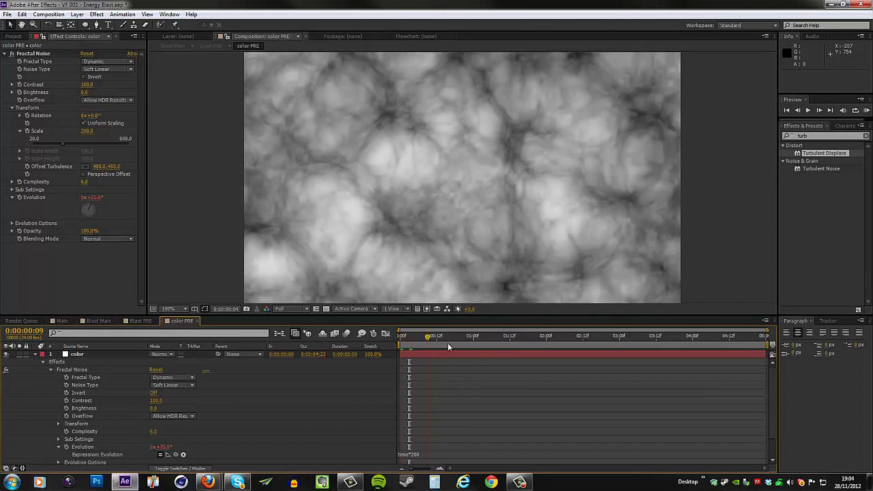
{"action": "left_click", "coordinate": [585, 335]}
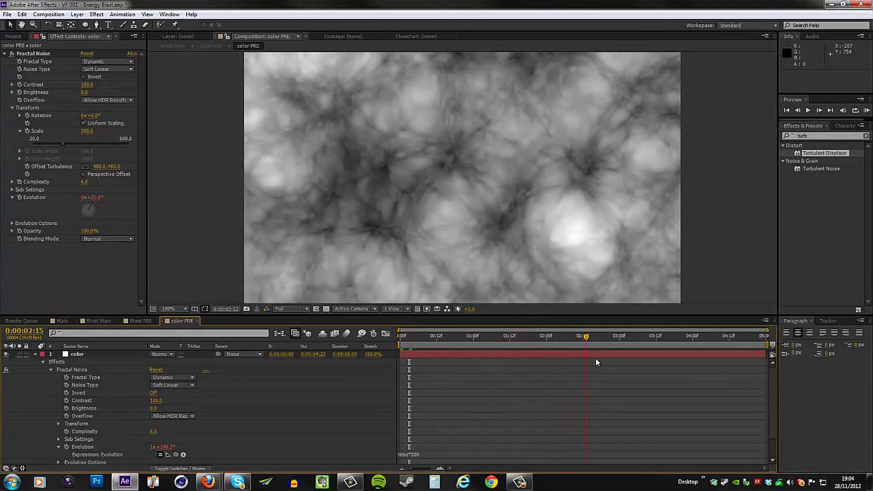
{"action": "left_click", "coordinate": [601, 336]}
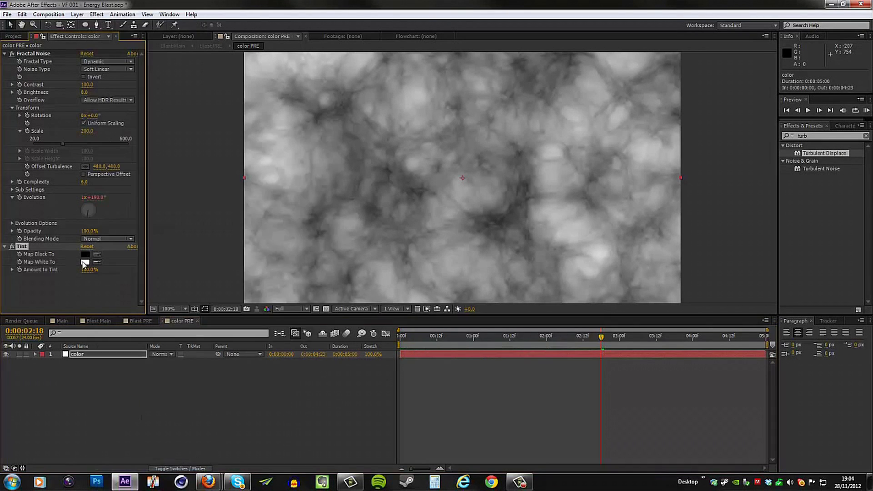
- Set the Tint's Map White To colour to red-orange FF4200
{"action": "left_click", "coordinate": [86, 262]}
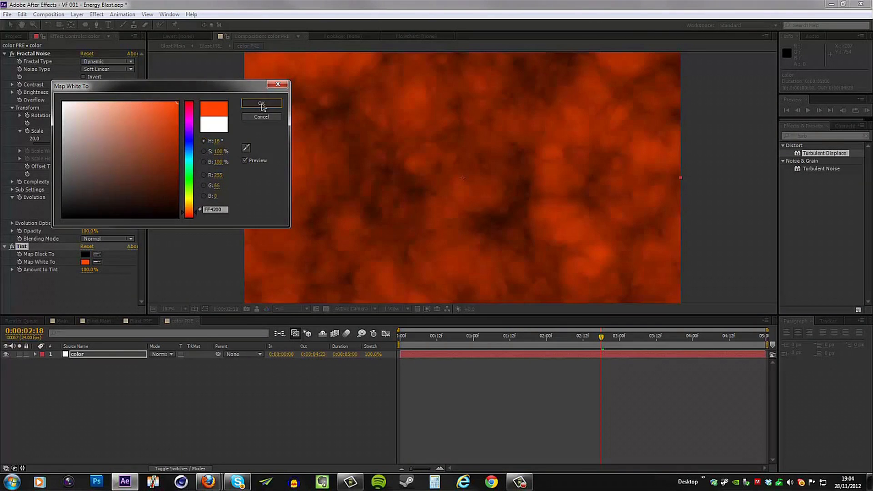
{"action": "left_click", "coordinate": [261, 103]}
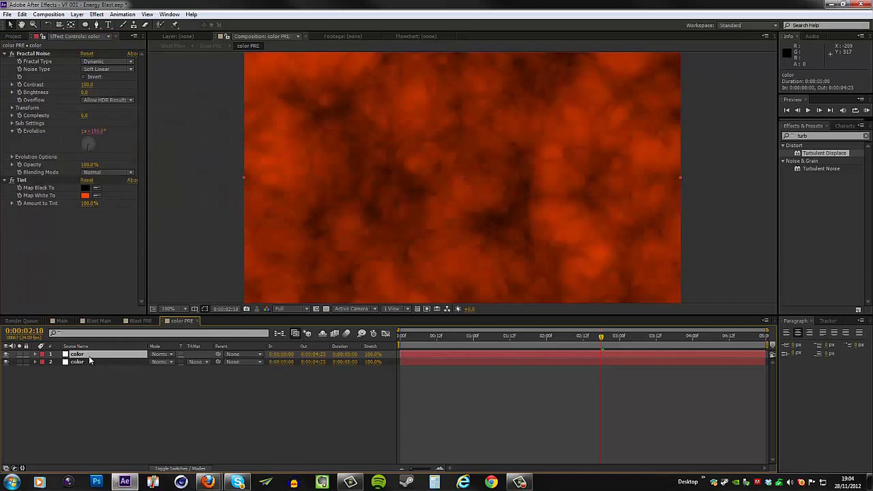
- Set the top copy's Tint Map White To colour to orange-yellow FFA800
{"action": "left_click", "coordinate": [84, 195]}
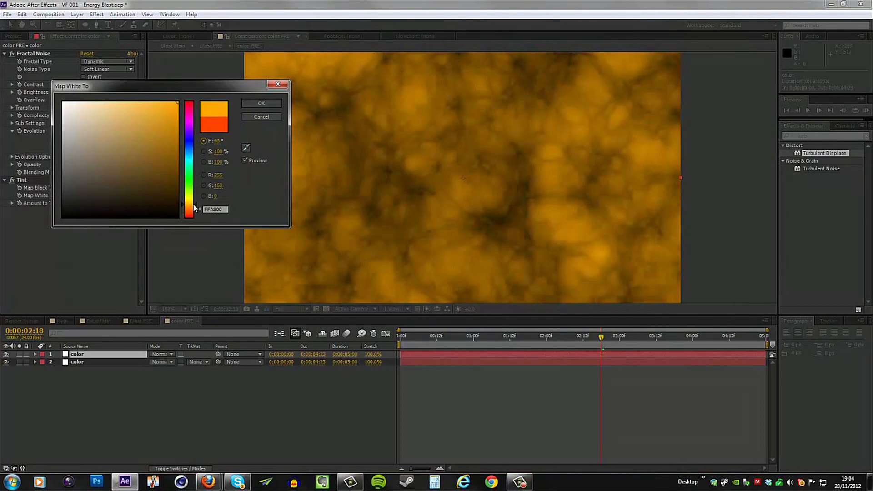
{"action": "left_click", "coordinate": [261, 103]}
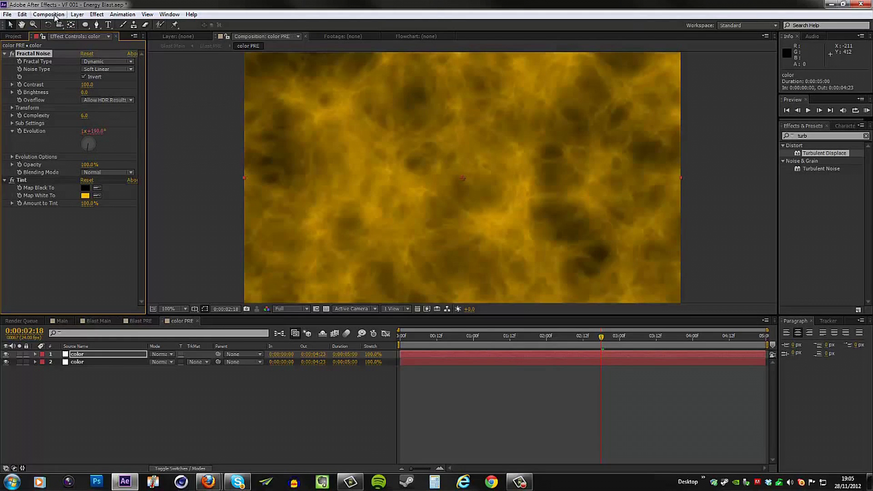
{"action": "mouse_move", "coordinate": [86, 150]}
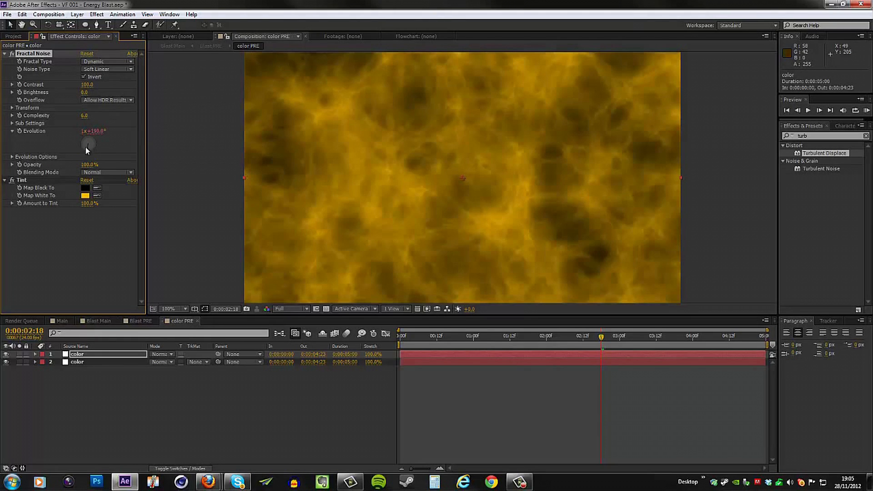
{"action": "mouse_move", "coordinate": [285, 236]}
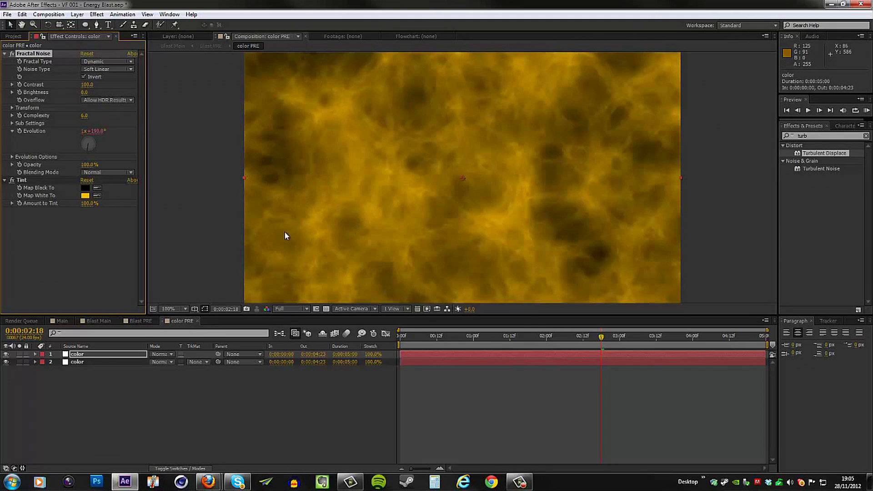
{"action": "mouse_move", "coordinate": [173, 356]}
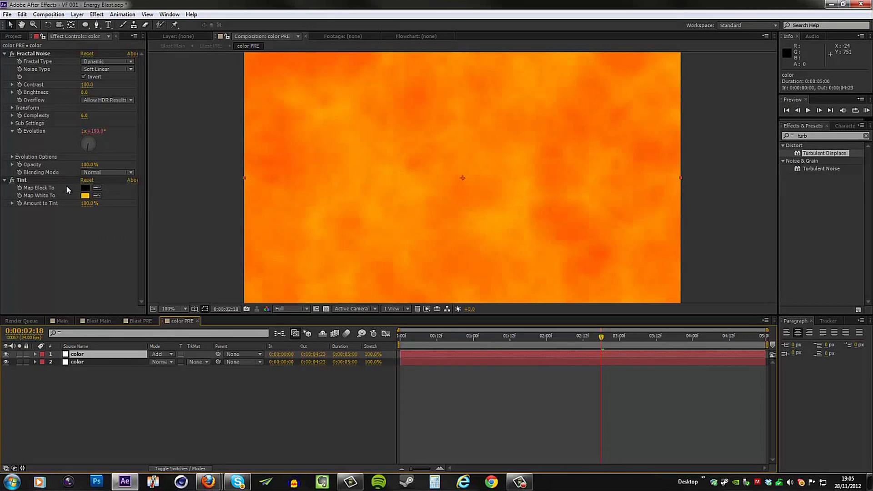
{"action": "mouse_move", "coordinate": [326, 212]}
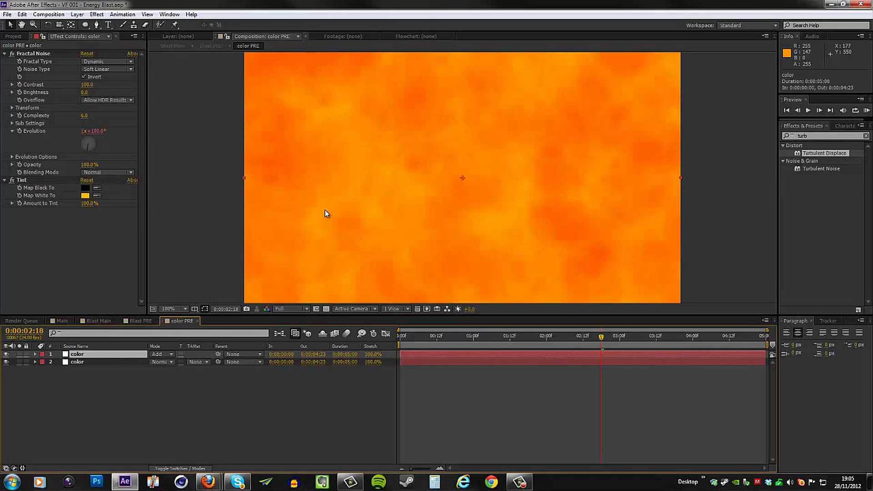
{"action": "mouse_move", "coordinate": [46, 150]}
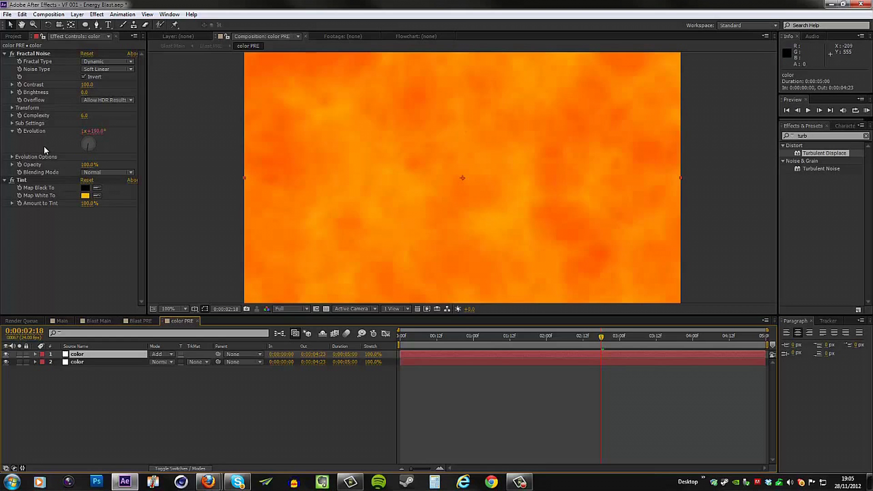
- Raise the top layer's Fractal Noise Contrast to 200 and preview the fiery texture
{"action": "double_click", "coordinate": [86, 84]}
{"action": "type", "text": "200"}
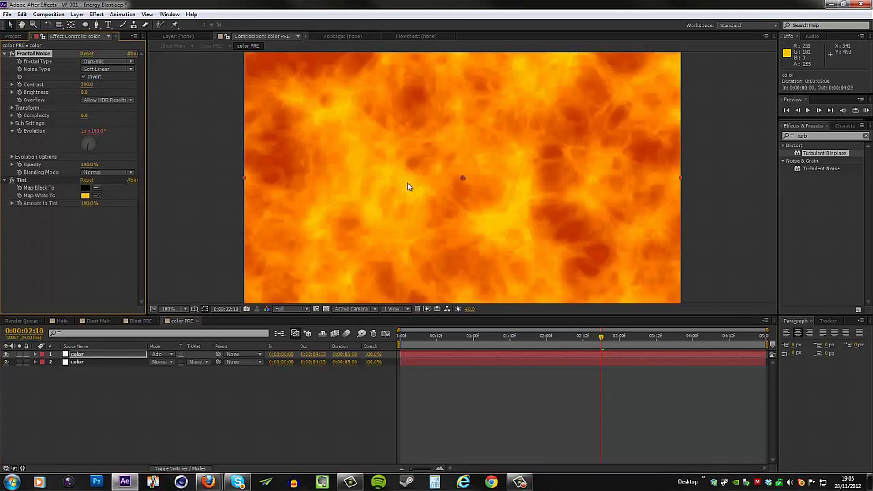
{"action": "mouse_move", "coordinate": [467, 322]}
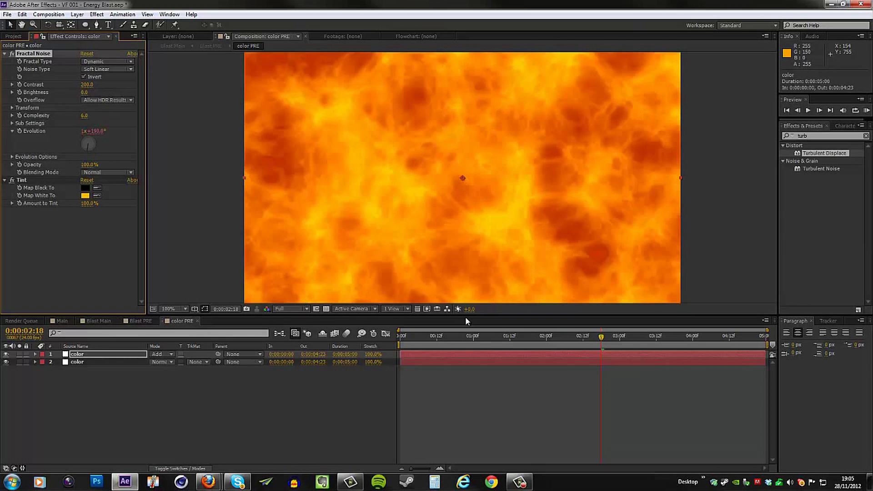
{"action": "left_click", "coordinate": [500, 336]}
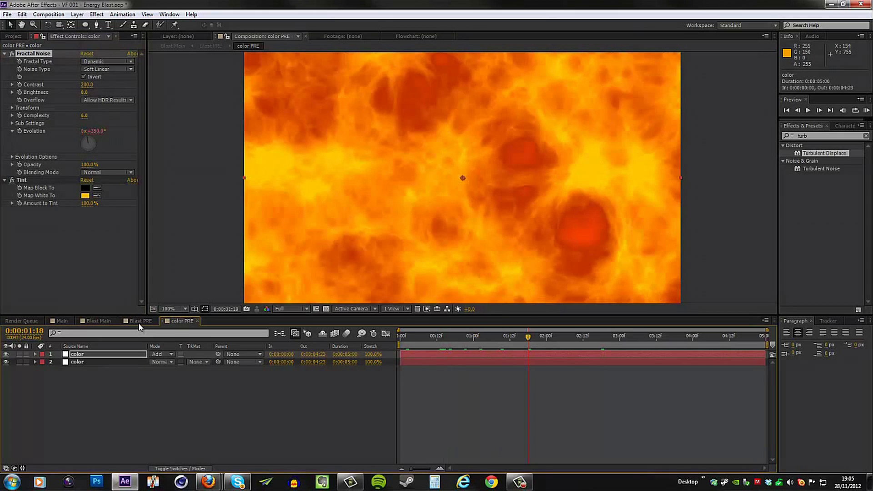
- Stack Blast above color PRE and use it as color PRE's Luma Matte, then preview the burning ring
{"action": "left_click", "coordinate": [140, 321]}
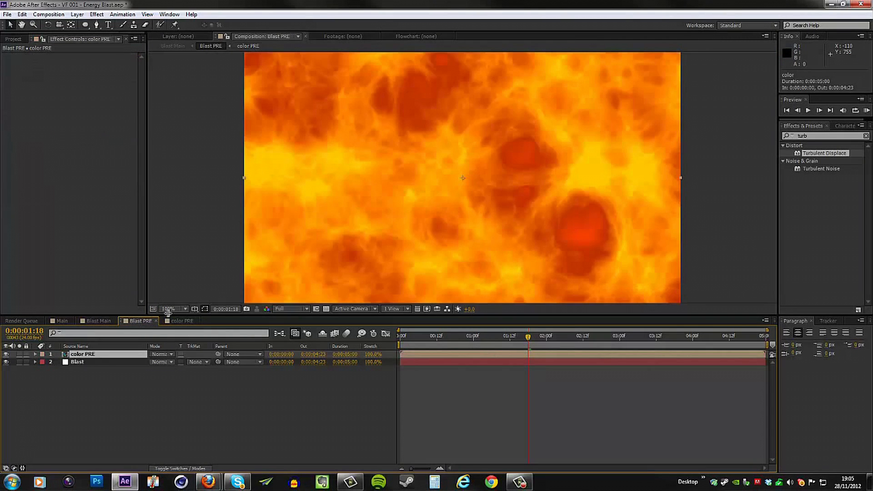
{"action": "left_click", "coordinate": [77, 362]}
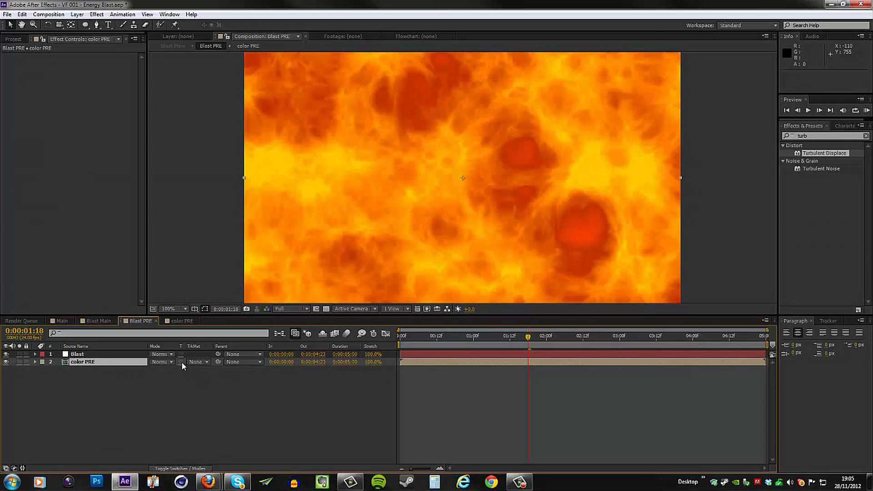
{"action": "mouse_move", "coordinate": [88, 372]}
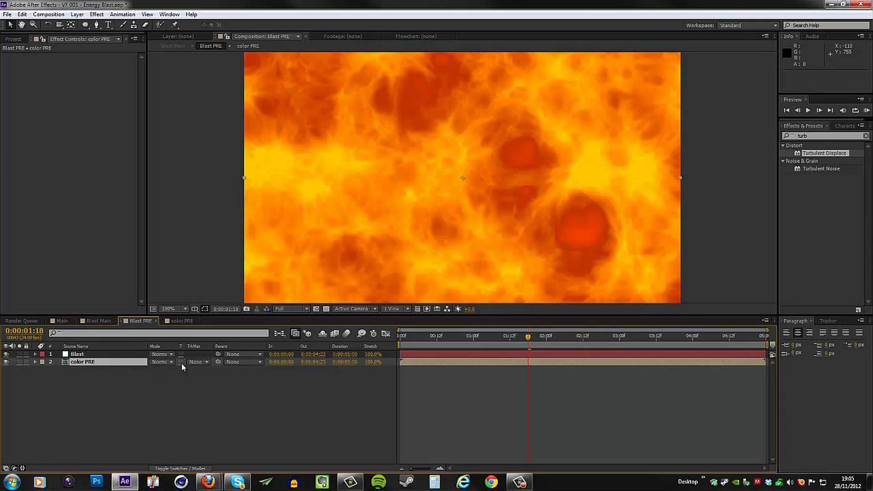
{"action": "left_click", "coordinate": [197, 362]}
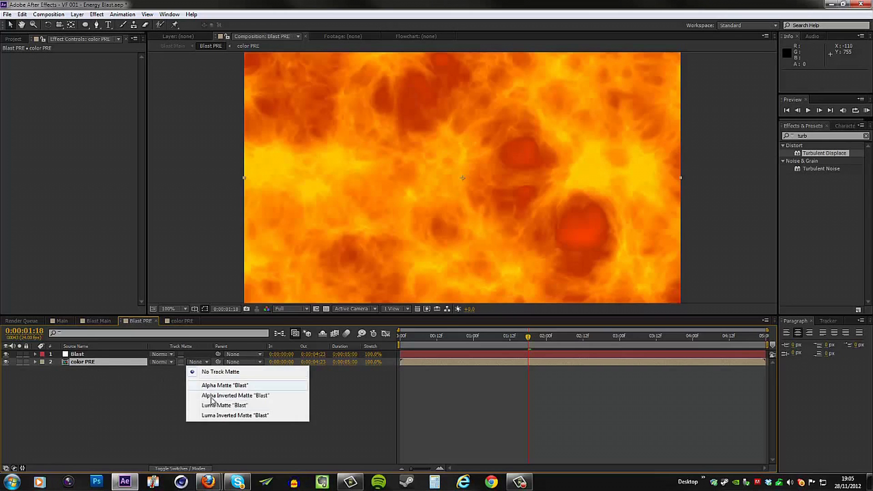
{"action": "left_click", "coordinate": [225, 405]}
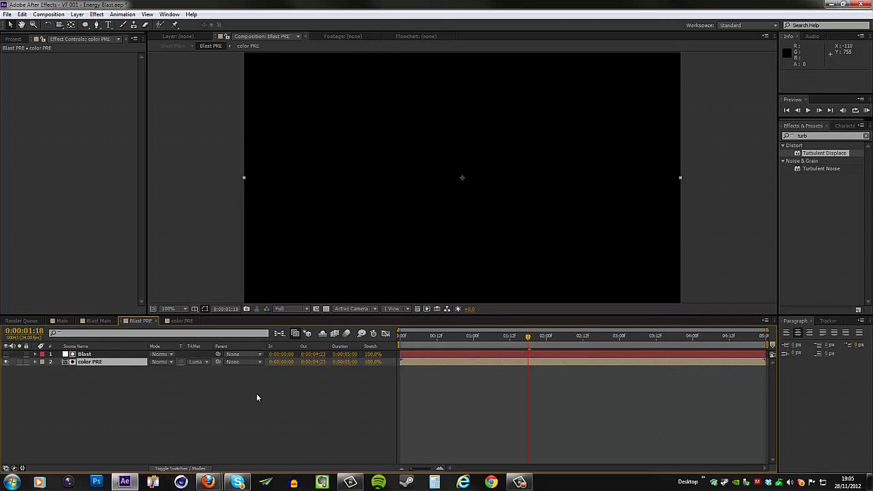
{"action": "left_click", "coordinate": [400, 336]}
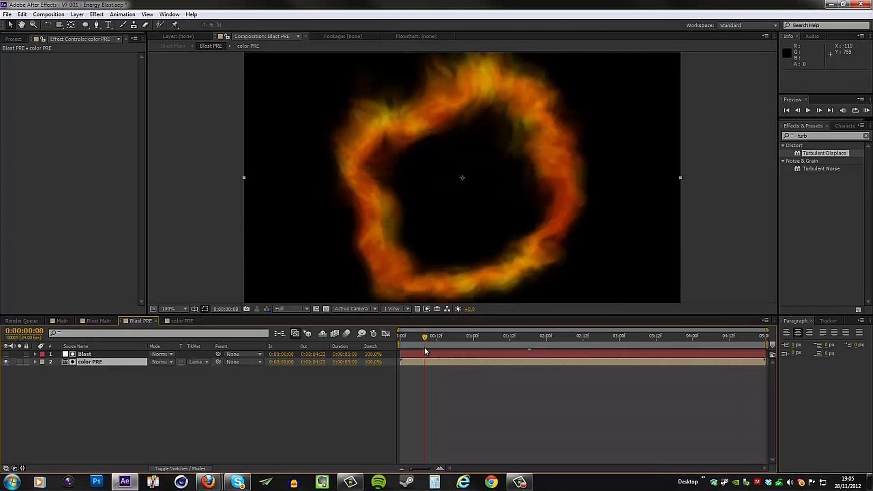
{"action": "left_click", "coordinate": [425, 335]}
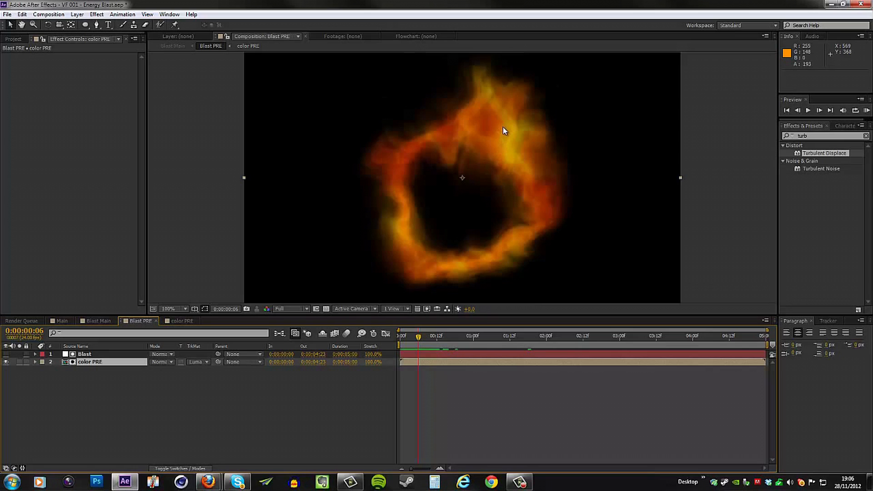
{"action": "mouse_move", "coordinate": [520, 146]}
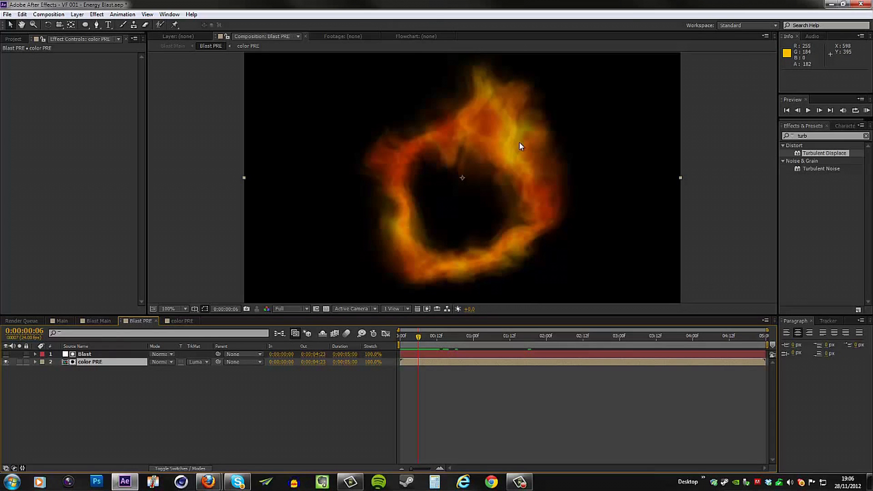
{"action": "mouse_move", "coordinate": [407, 266]}
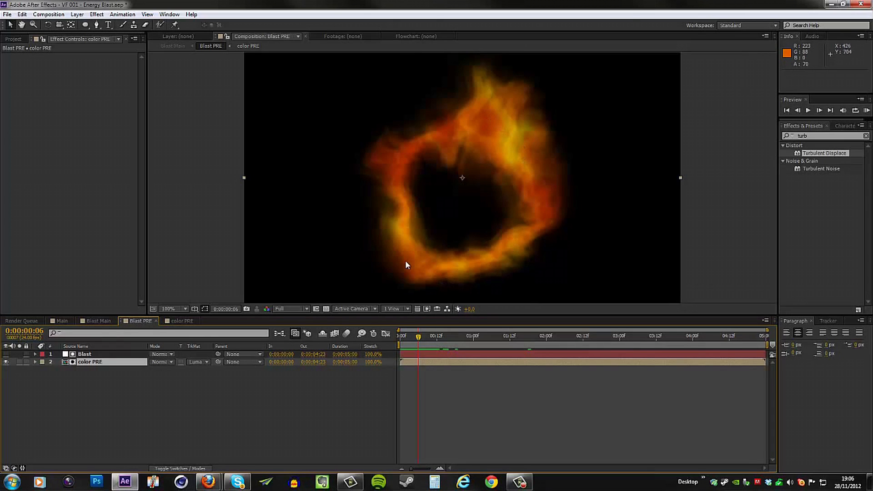
{"action": "mouse_move", "coordinate": [387, 170]}
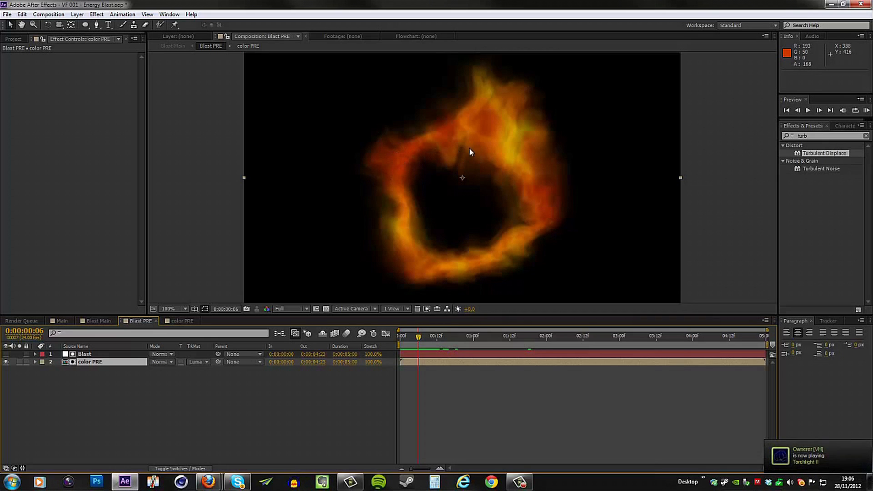
{"action": "mouse_move", "coordinate": [485, 112]}
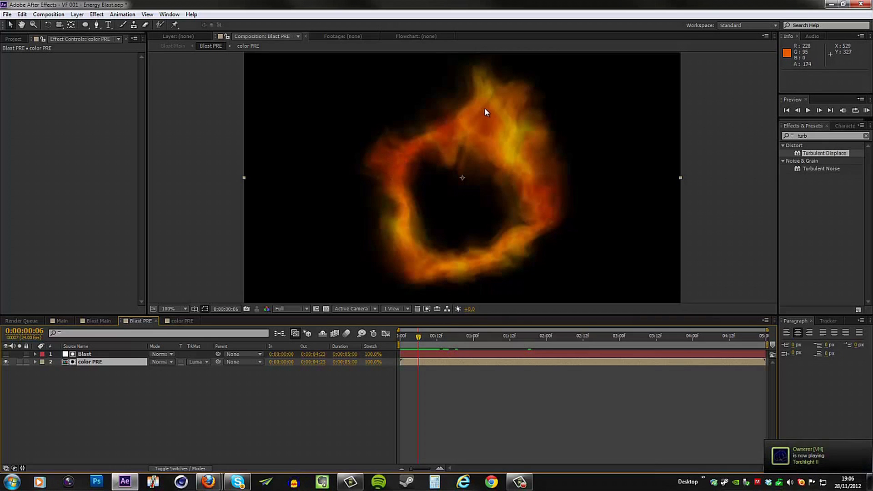
{"action": "mouse_move", "coordinate": [507, 121]}
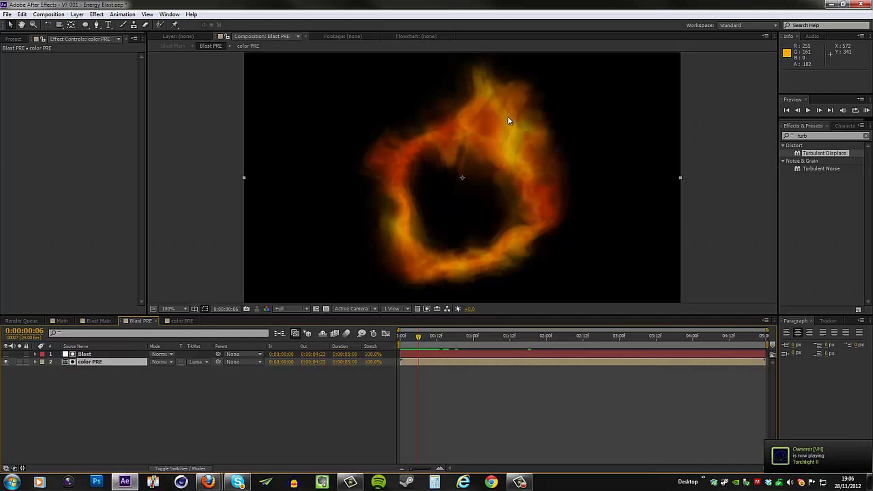
{"action": "mouse_move", "coordinate": [516, 170]}
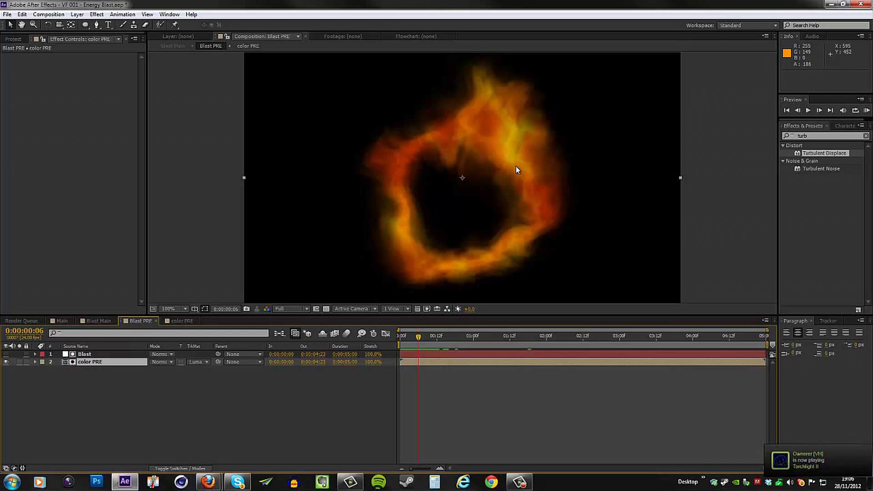
{"action": "mouse_move", "coordinate": [301, 373]}
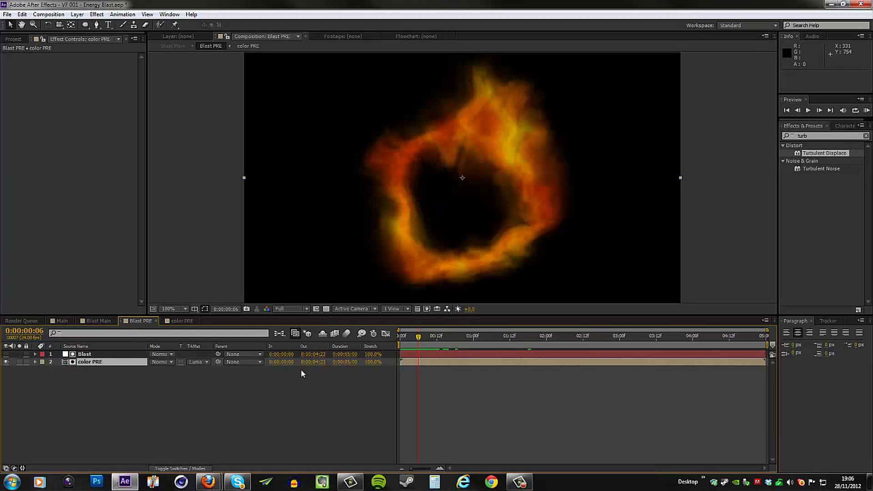
{"action": "mouse_move", "coordinate": [100, 356]}
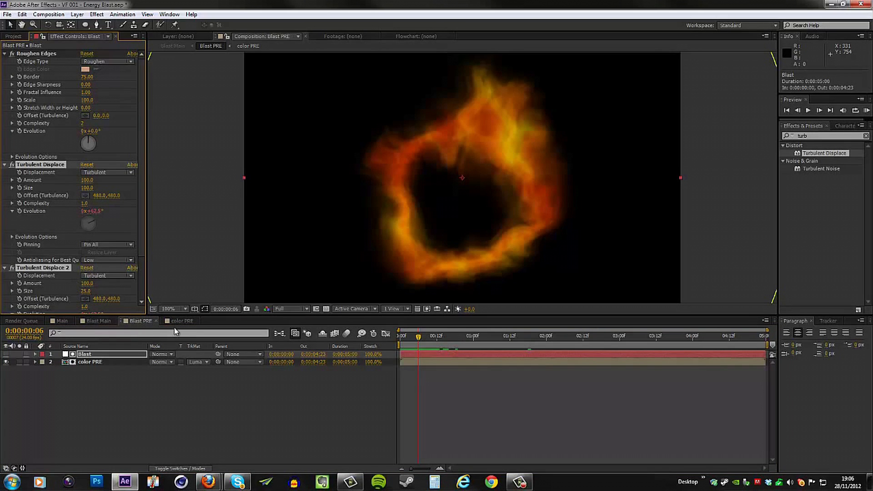
- Enter the color PRE composition and reveal a color layer's effects for adjustment
{"action": "left_click", "coordinate": [182, 320]}
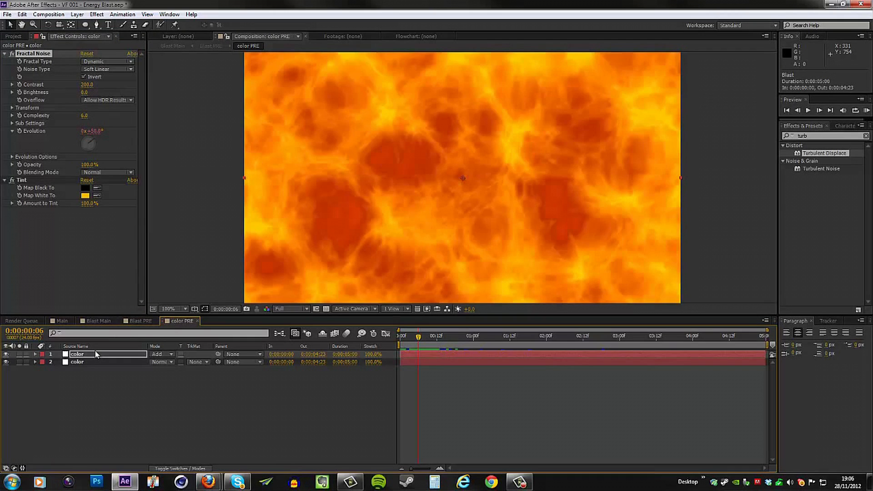
{"action": "left_click", "coordinate": [76, 362]}
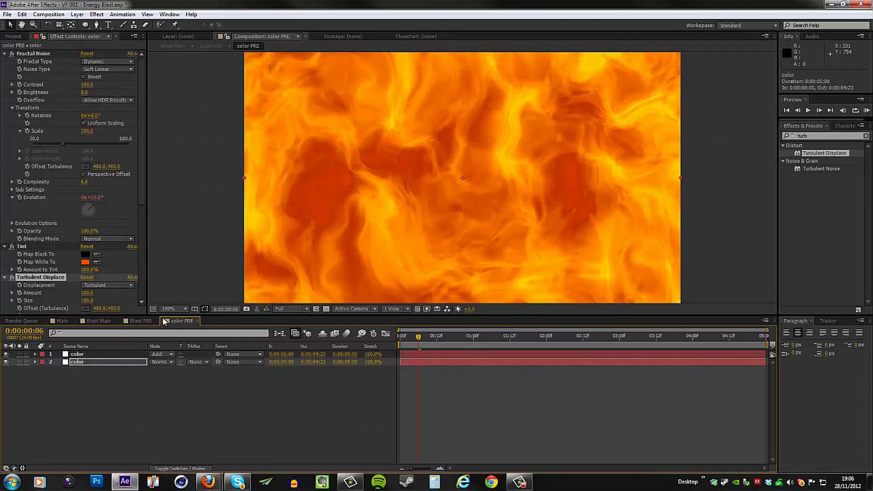
{"action": "mouse_move", "coordinate": [355, 152]}
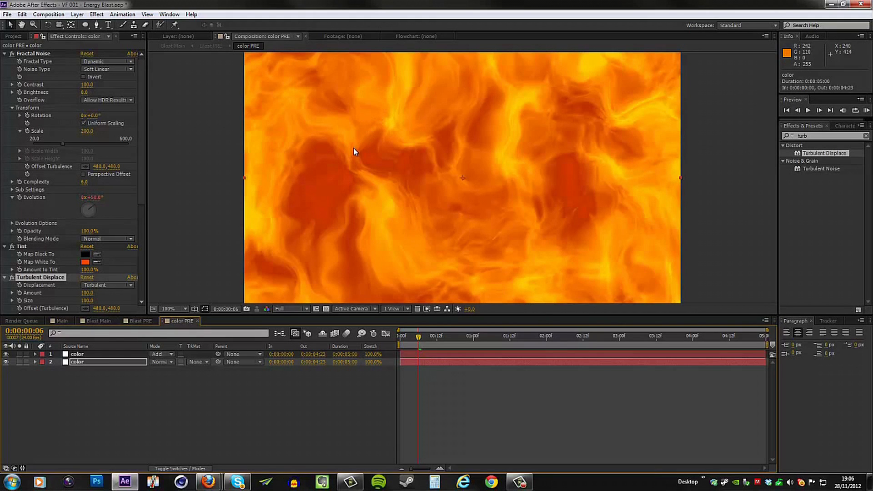
{"action": "mouse_move", "coordinate": [405, 154]}
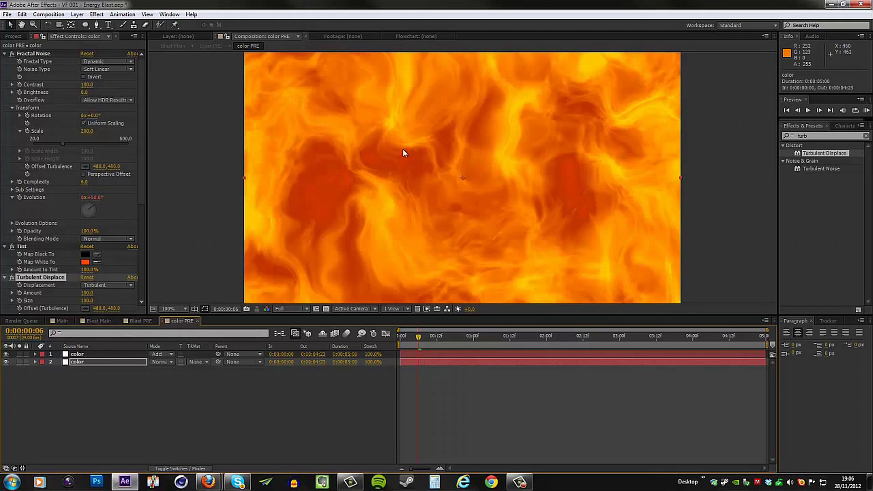
{"action": "mouse_move", "coordinate": [333, 182]}
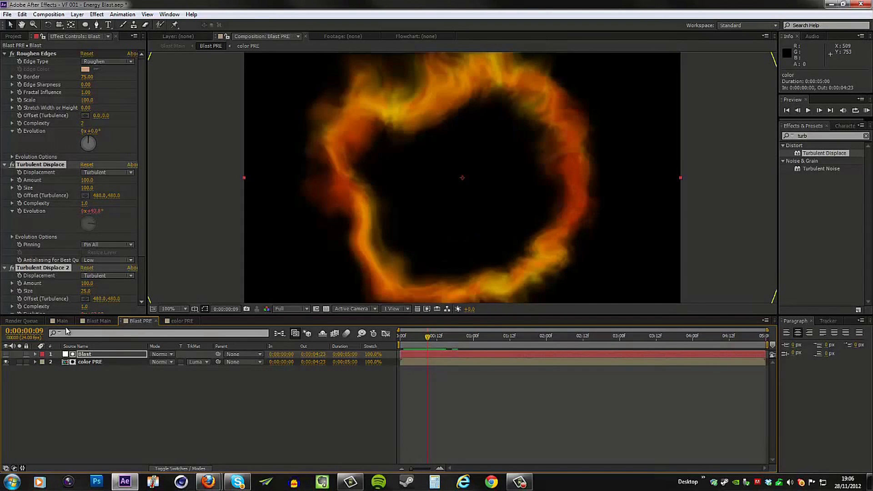
{"action": "left_click", "coordinate": [60, 320]}
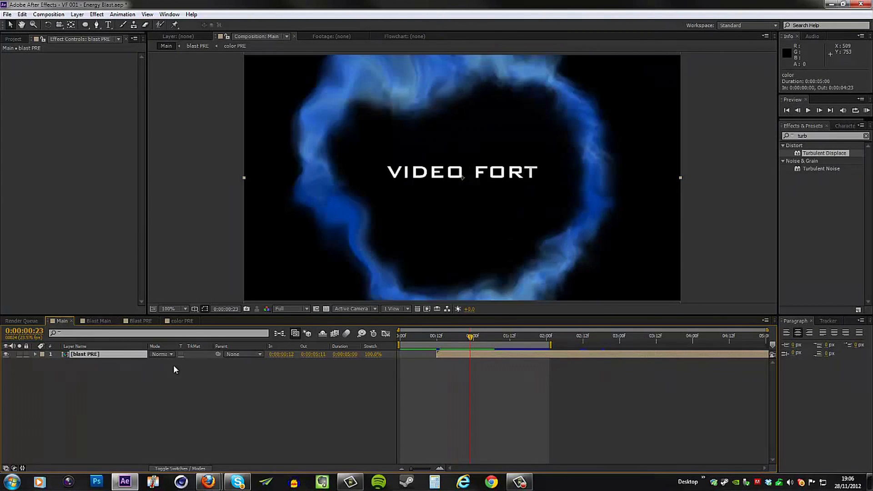
{"action": "left_click", "coordinate": [182, 321]}
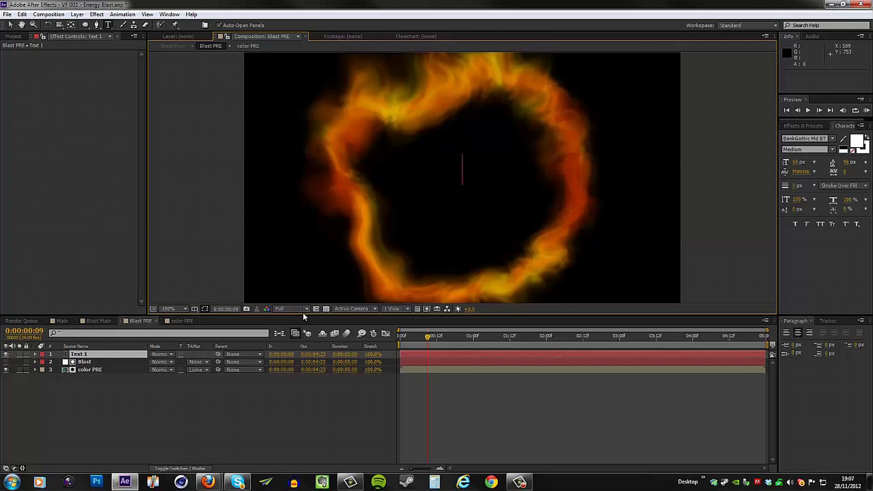
- Type the white title 'VIDEO FORT' at the centre of the ring
{"action": "type", "text": "VIDEO"}
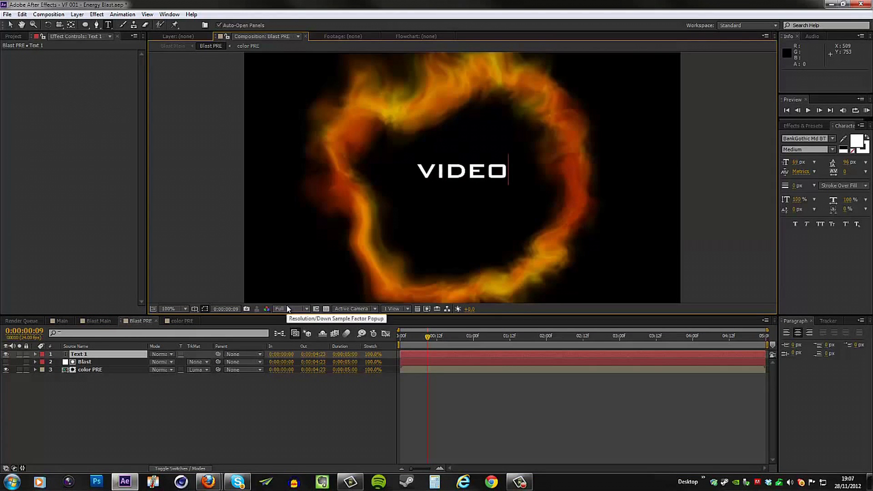
{"action": "type", "text": "RVIDEO FOT"}
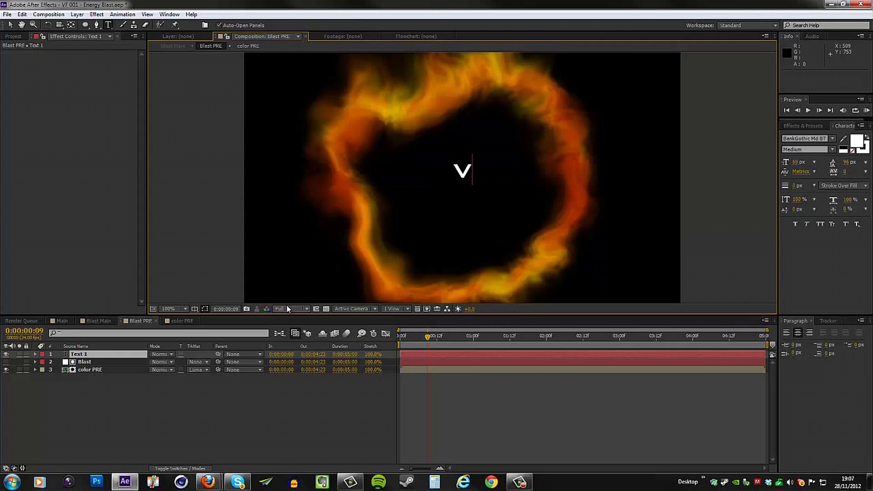
{"action": "type", "text": "IDEO FORT"}
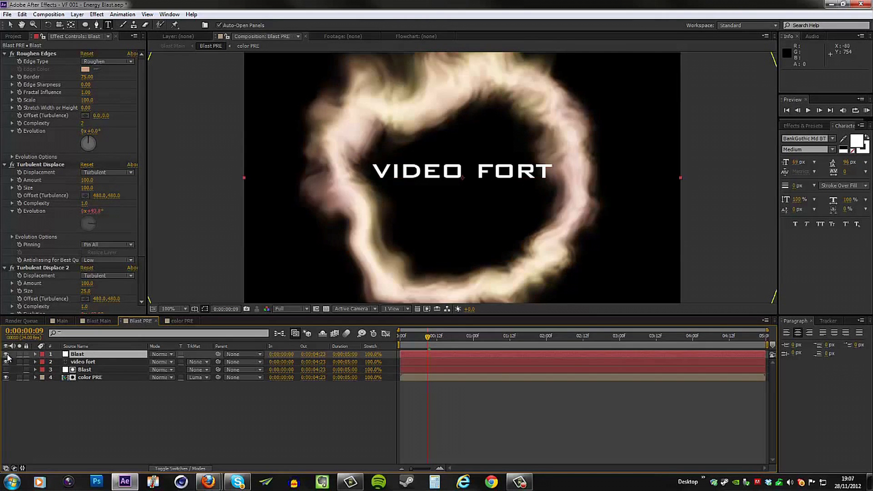
- Solo the top Blast copy and delete its first mask, keeping only the subtracting mask
{"action": "left_click", "coordinate": [6, 376]}
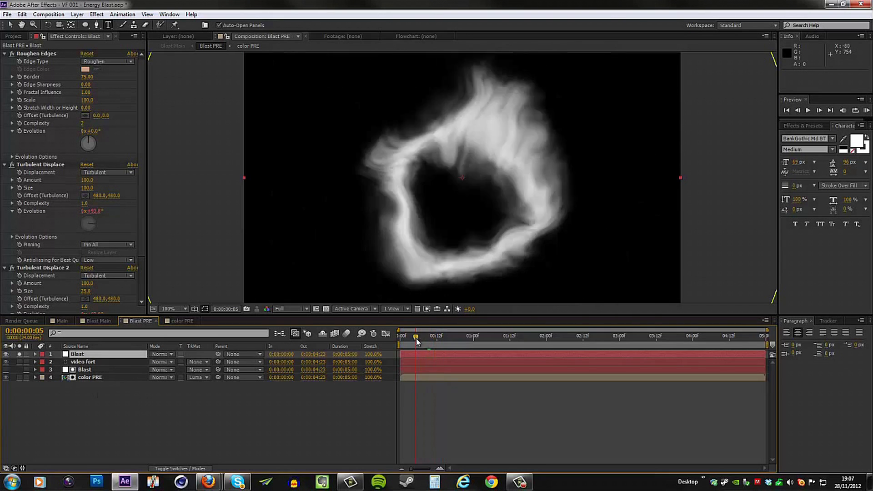
{"action": "left_click", "coordinate": [426, 336]}
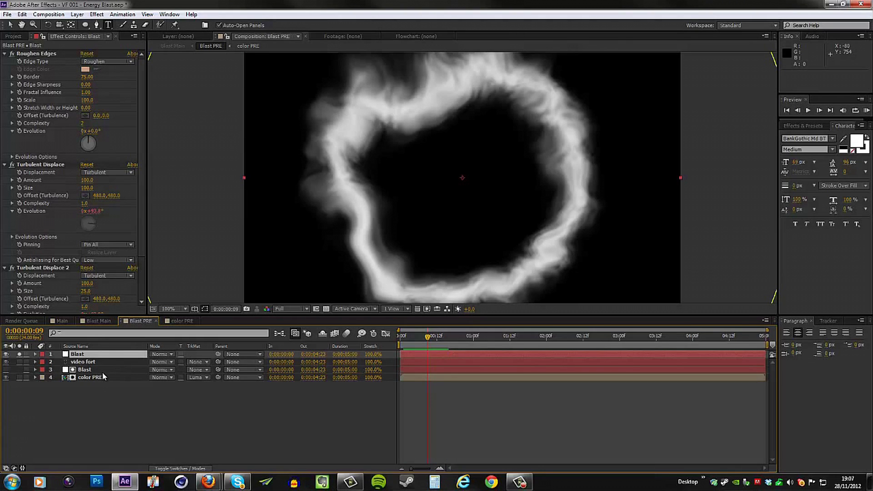
{"action": "left_click", "coordinate": [34, 354]}
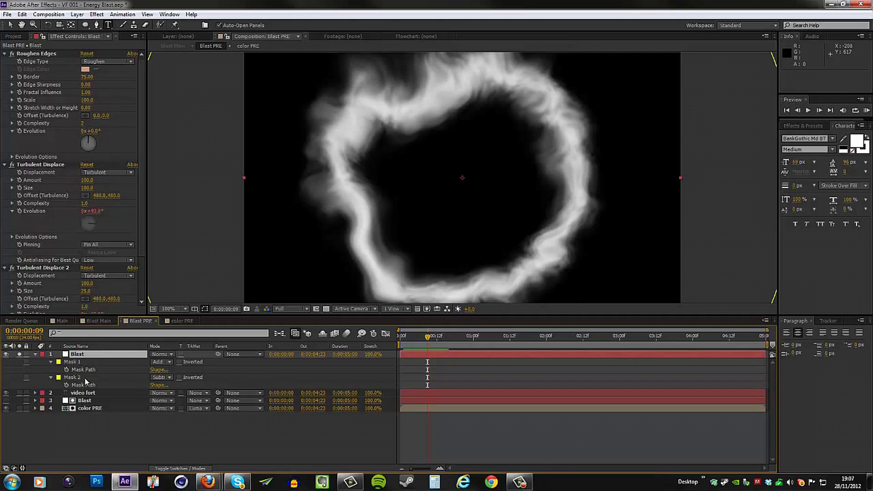
{"action": "left_click", "coordinate": [73, 361]}
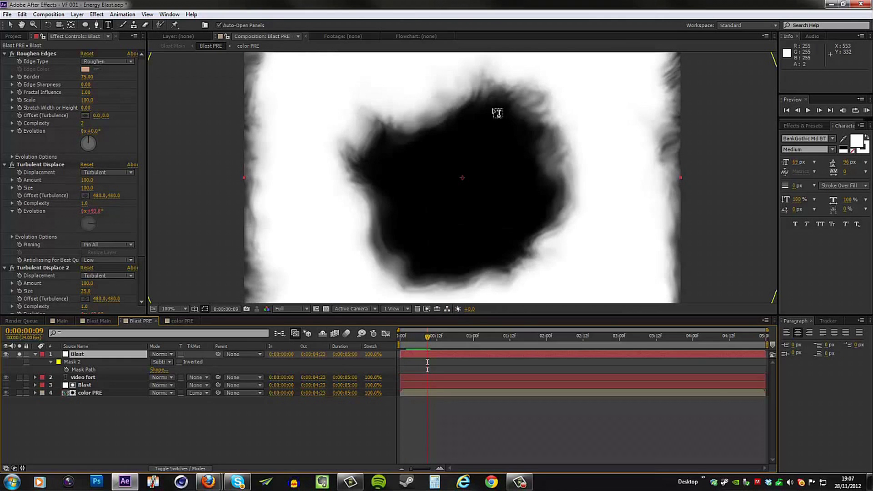
{"action": "mouse_move", "coordinate": [472, 209]}
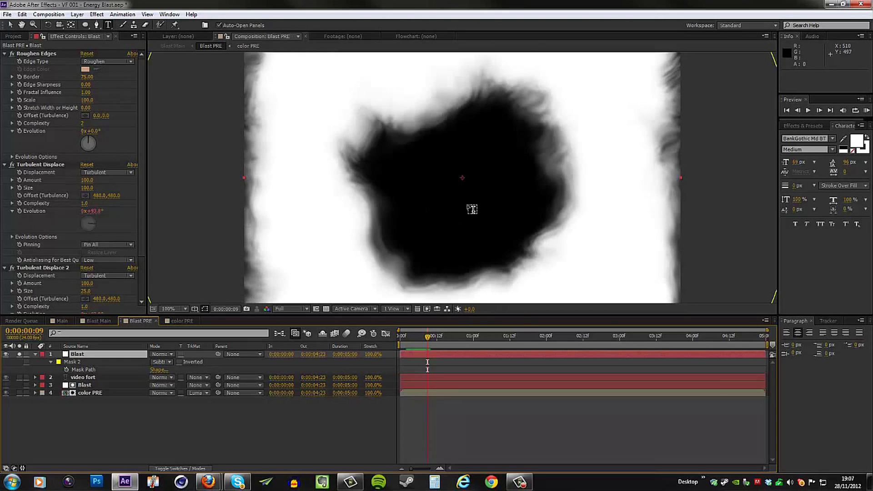
{"action": "left_click", "coordinate": [463, 335]}
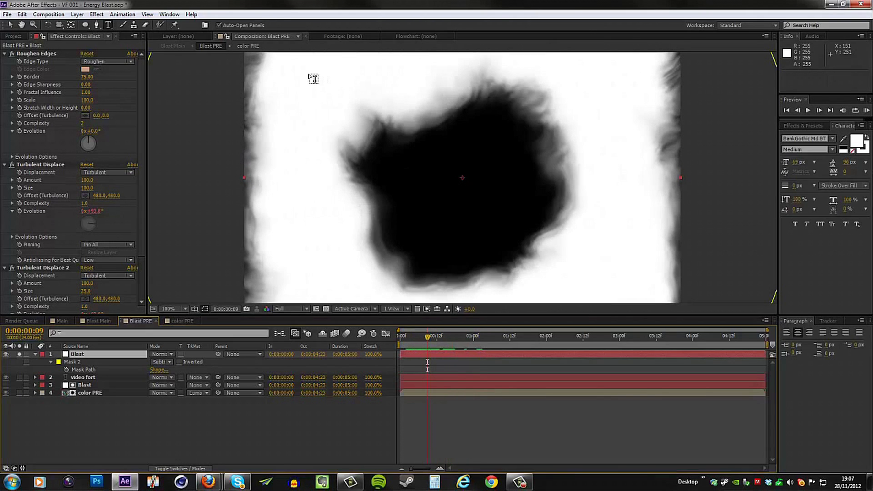
{"action": "mouse_move", "coordinate": [363, 82]}
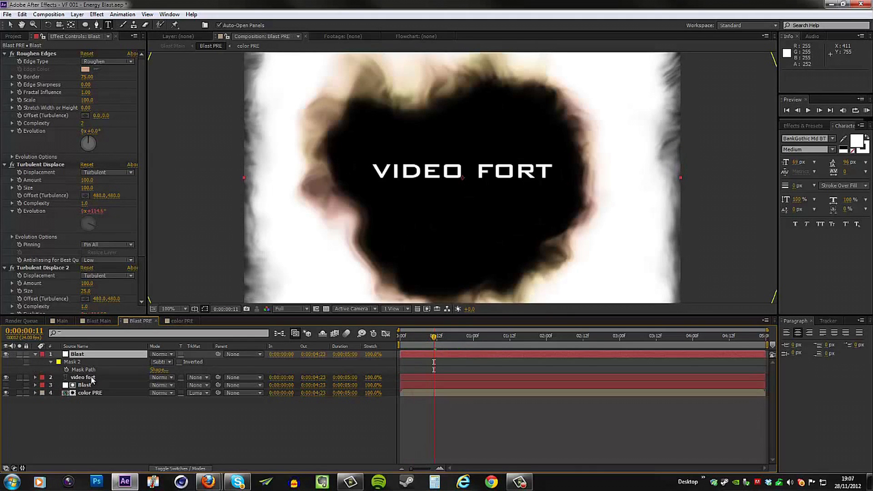
- Set the video fort layer's track matte to Luma Inverted Matte using the Blast layer
{"action": "left_click", "coordinate": [83, 377]}
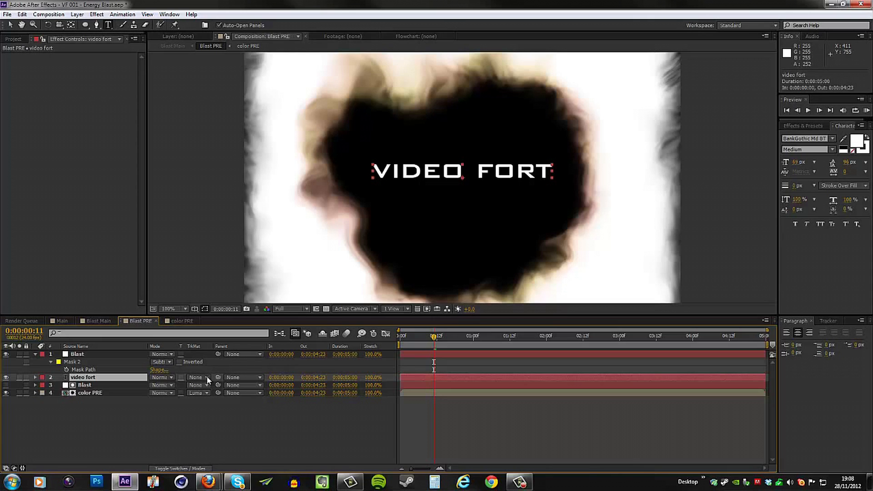
{"action": "left_click", "coordinate": [196, 377]}
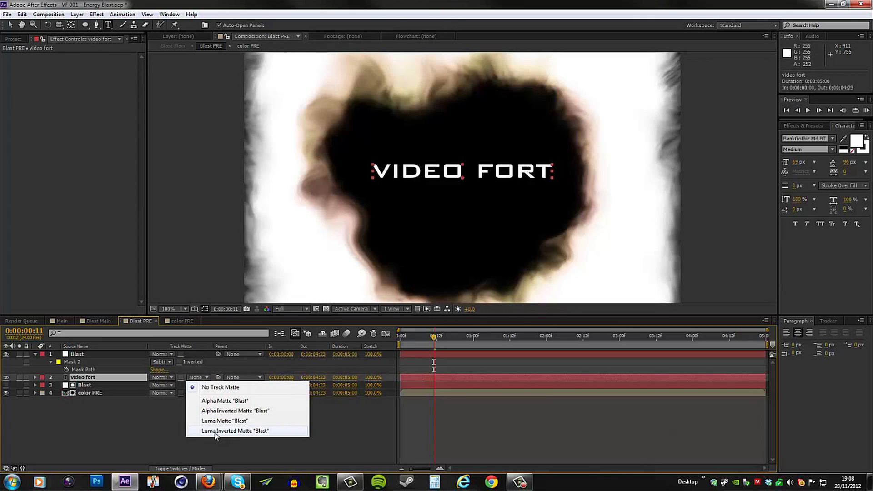
{"action": "left_click", "coordinate": [234, 430]}
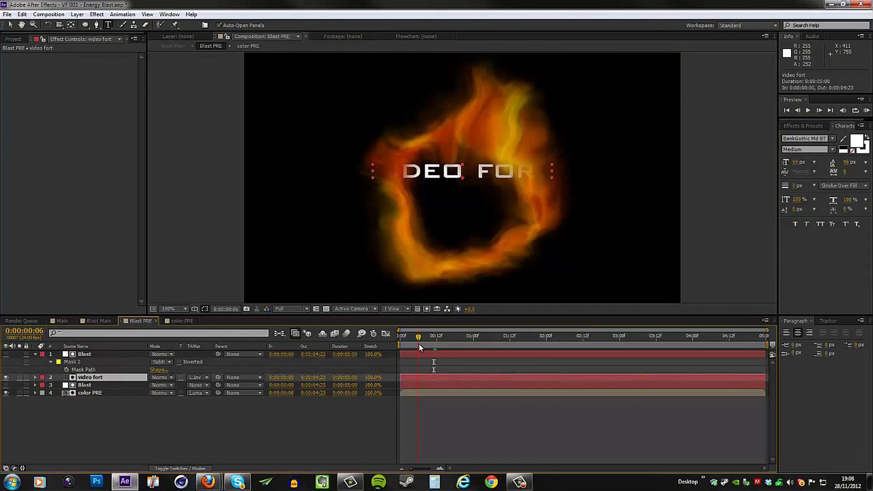
{"action": "left_click", "coordinate": [169, 309]}
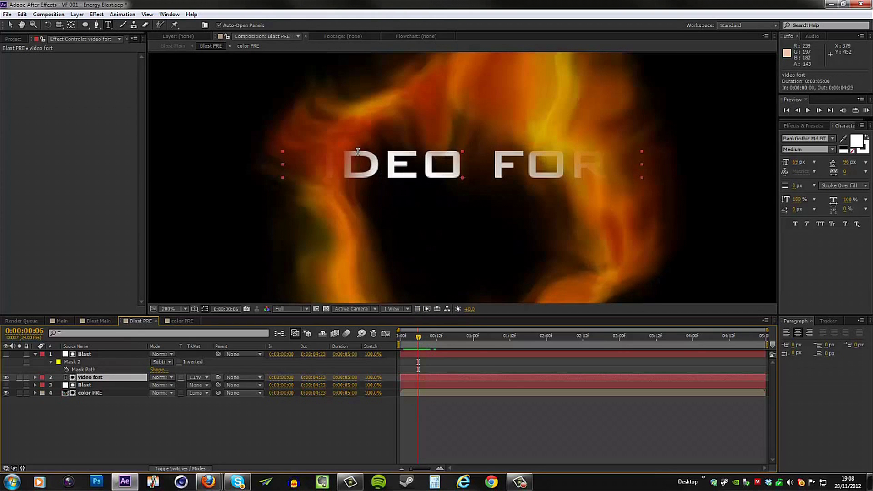
{"action": "mouse_move", "coordinate": [98, 342]}
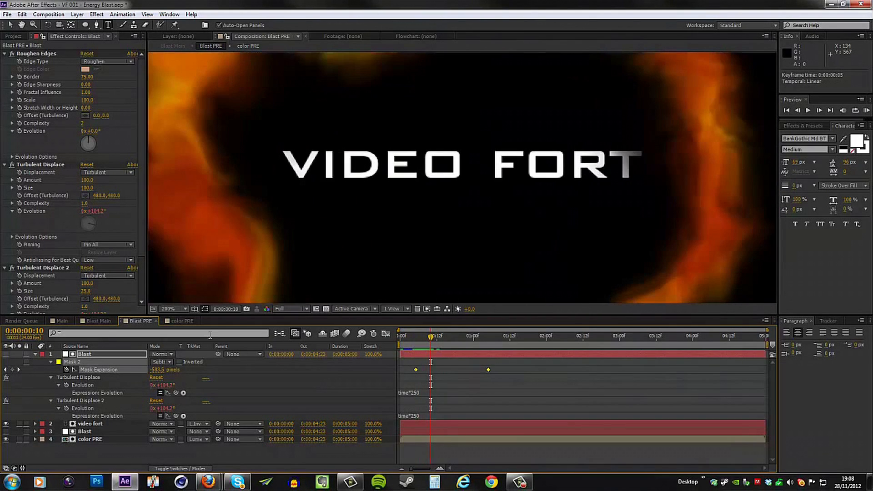
{"action": "left_click", "coordinate": [96, 321]}
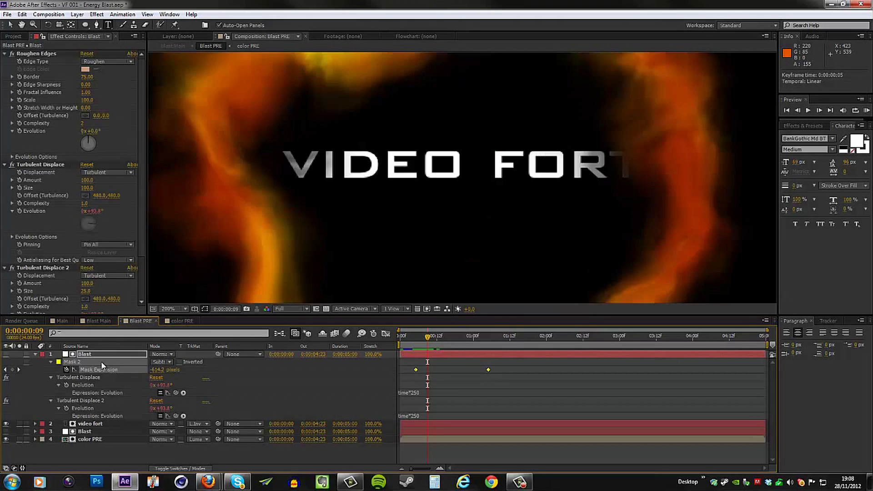
- Add a Gradient Overlay layer style to the video fort text layer
{"action": "right_click", "coordinate": [90, 424]}
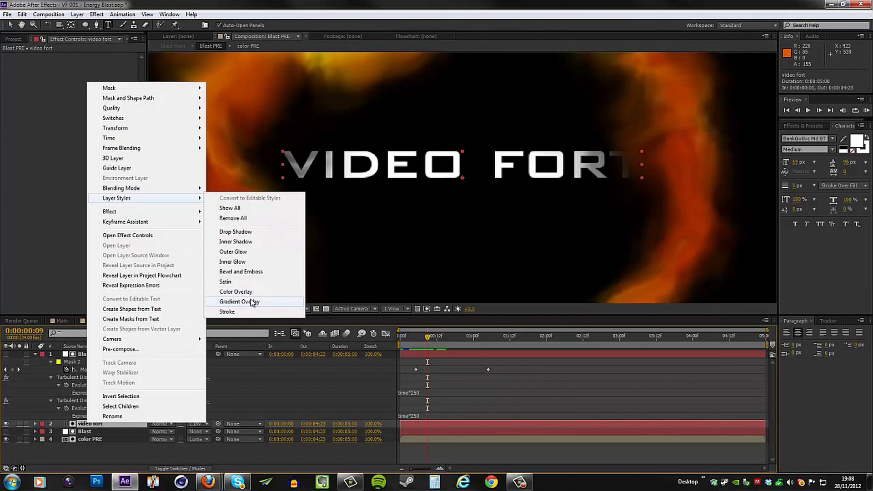
{"action": "left_click", "coordinate": [239, 301]}
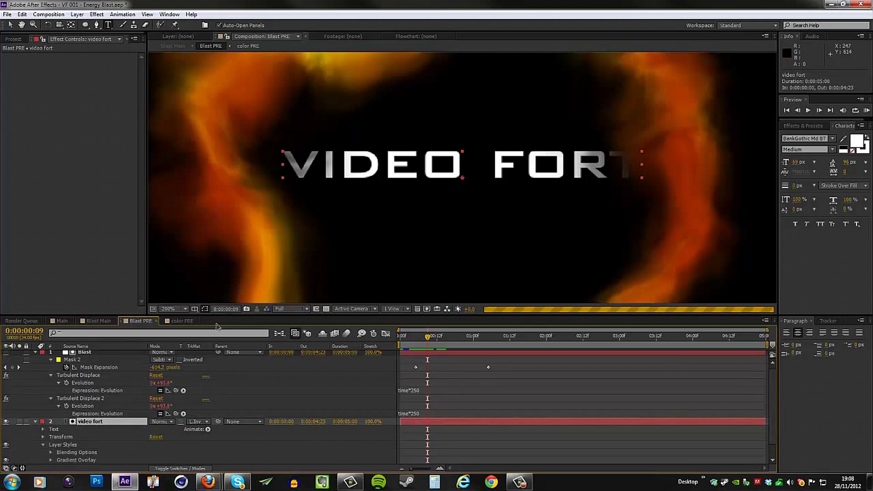
{"action": "scroll", "scroll_direction": "down", "scroll_amount": 3}
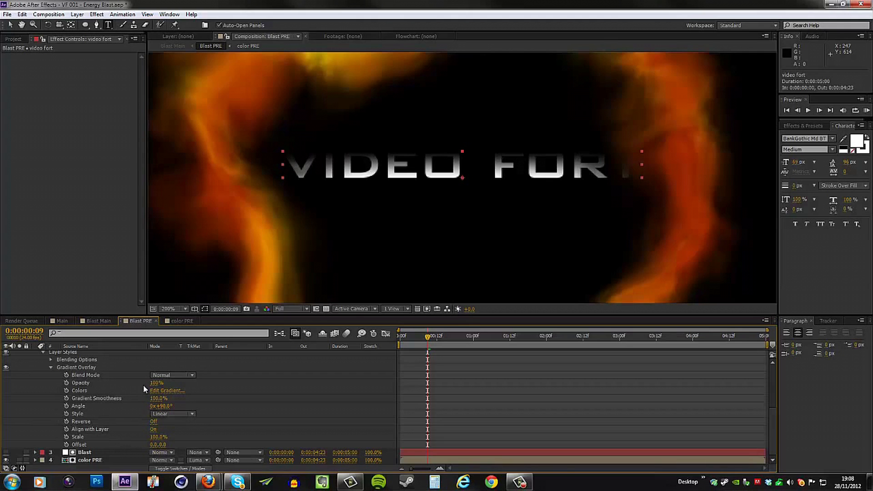
{"action": "left_click", "coordinate": [167, 390]}
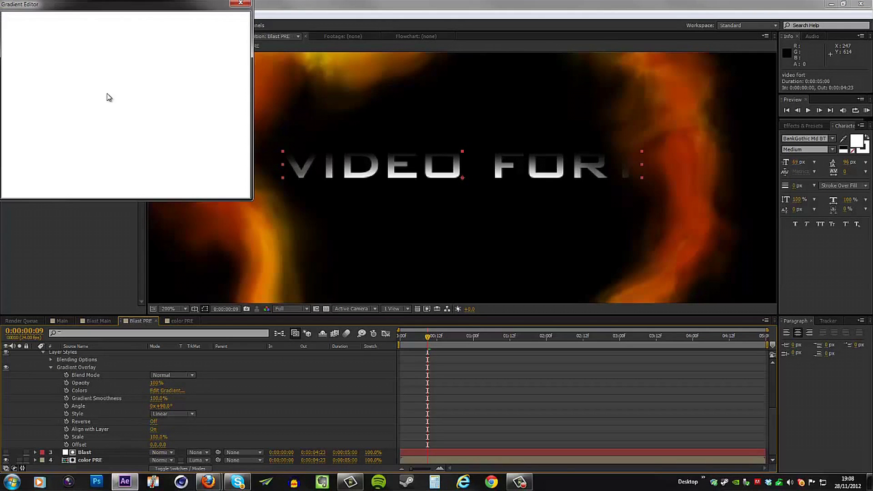
- Set the gradient stops to dark orange CC4100 and golden yellow FFC200
{"action": "left_click", "coordinate": [9, 43]}
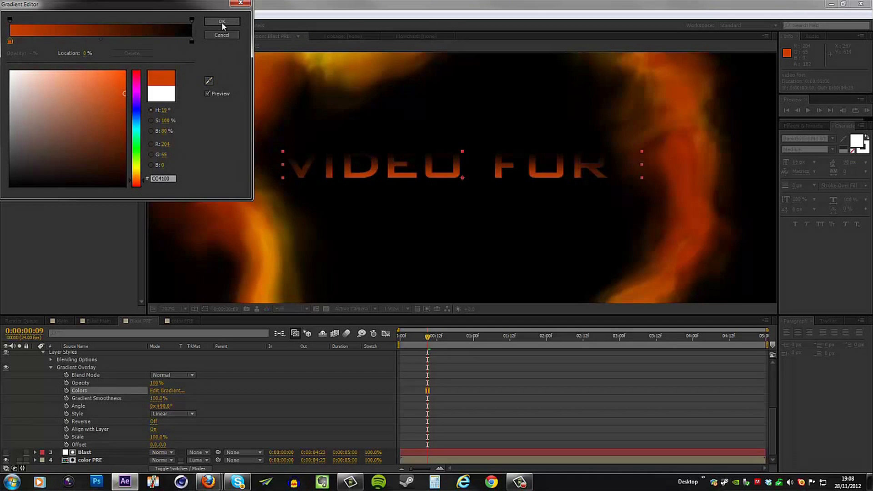
{"action": "left_click", "coordinate": [222, 21]}
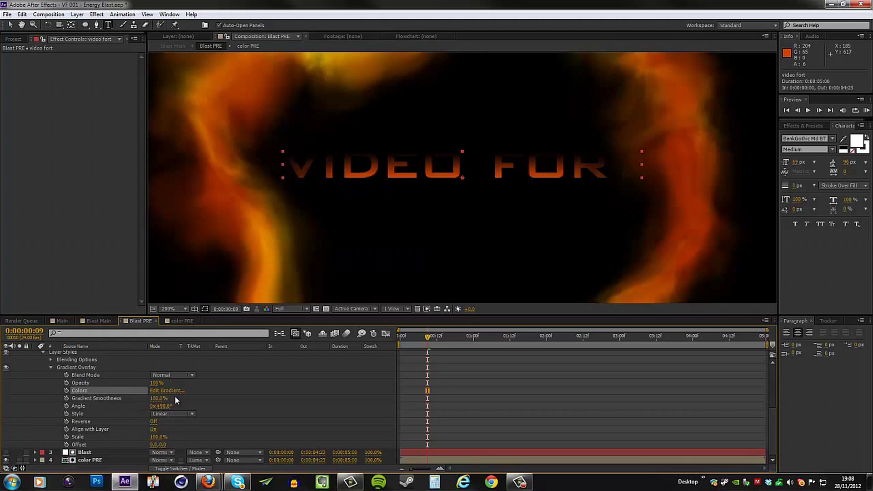
{"action": "left_click", "coordinate": [166, 390]}
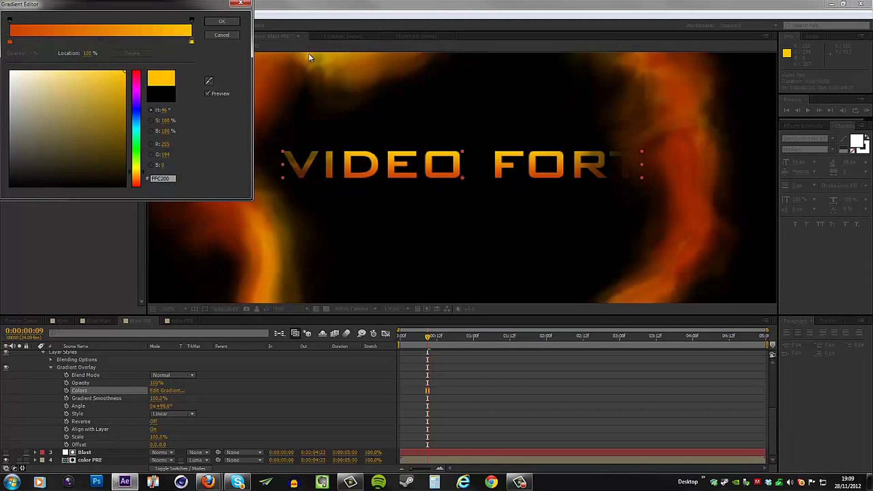
{"action": "left_click", "coordinate": [222, 21]}
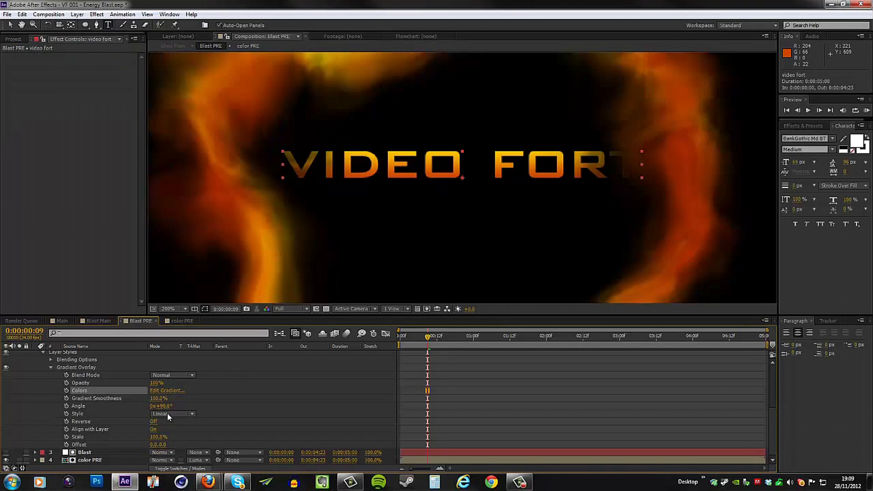
{"action": "mouse_move", "coordinate": [188, 404]}
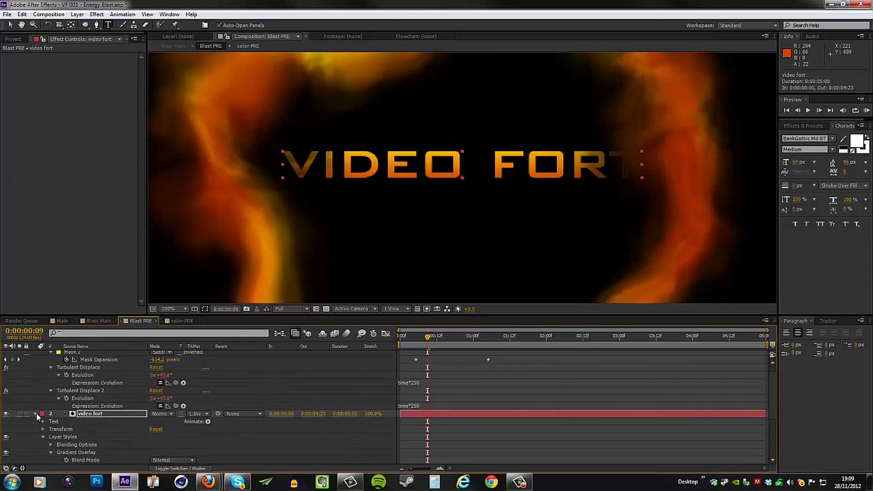
- In Blast Main, end the work area around 1:12 and return to an early frame
{"action": "left_click", "coordinate": [98, 320]}
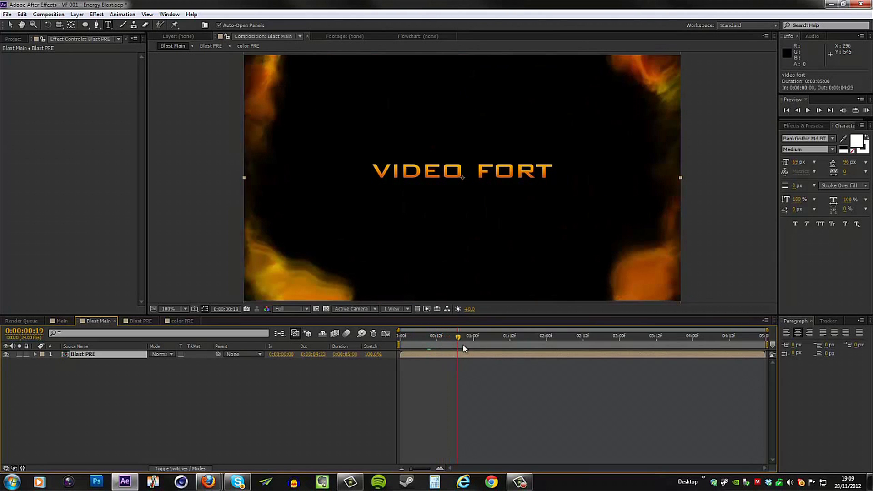
{"action": "left_click", "coordinate": [477, 335]}
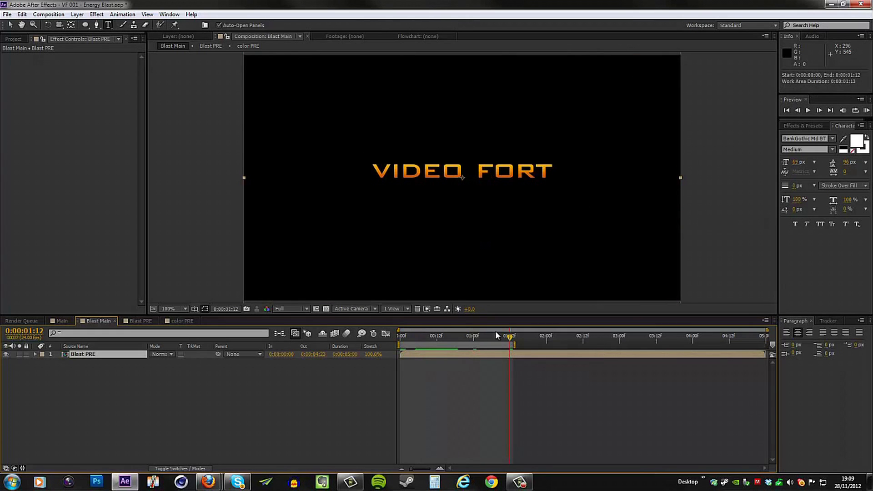
{"action": "left_click", "coordinate": [421, 336]}
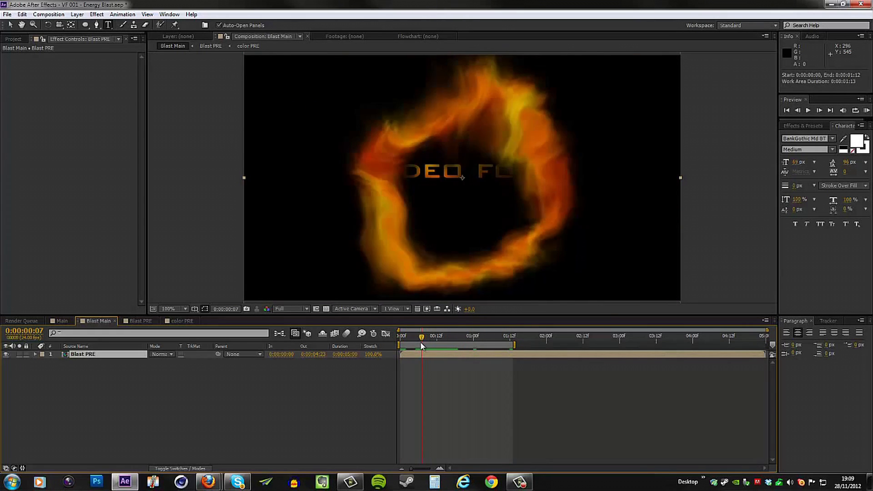
{"action": "left_click", "coordinate": [418, 336]}
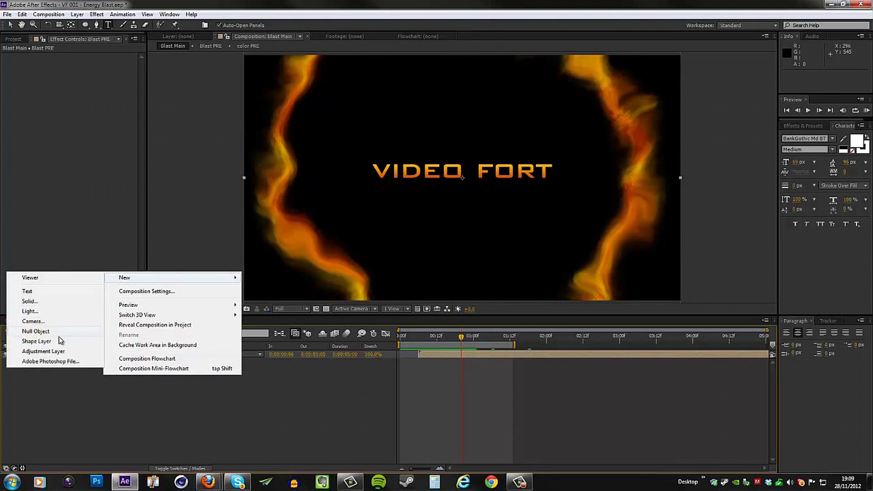
- Add an adjustment layer with Glow at Threshold 100%, Radius 133, Intensity 0.5 and preview the blast
{"action": "left_click", "coordinate": [44, 351]}
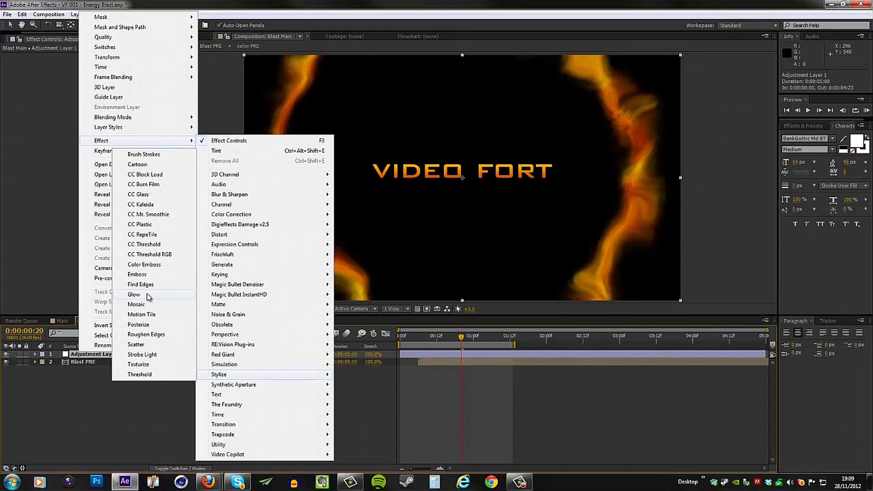
{"action": "left_click", "coordinate": [134, 294]}
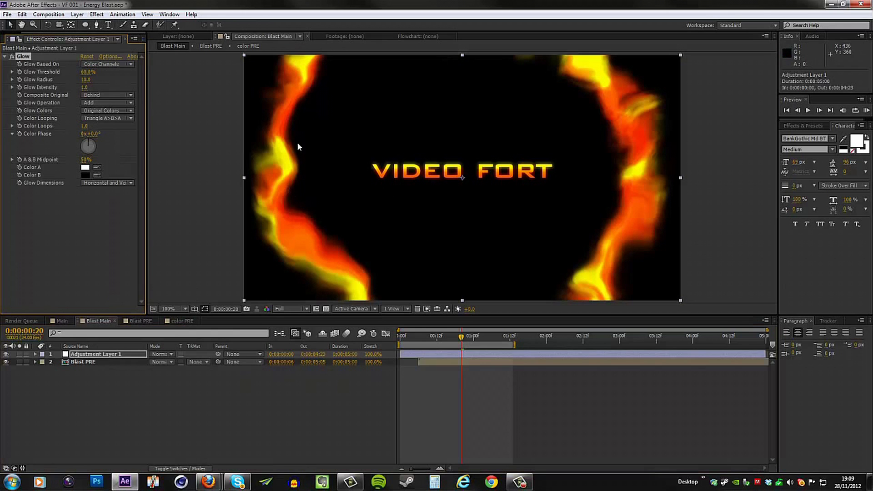
{"action": "left_click_drag", "start_coordinate": [89, 79], "coordinate": [156, 79]}
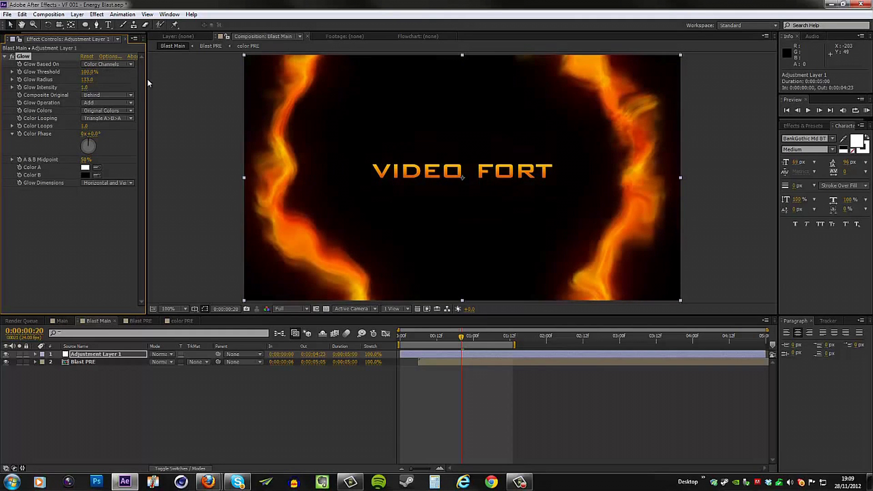
{"action": "left_click", "coordinate": [85, 87]}
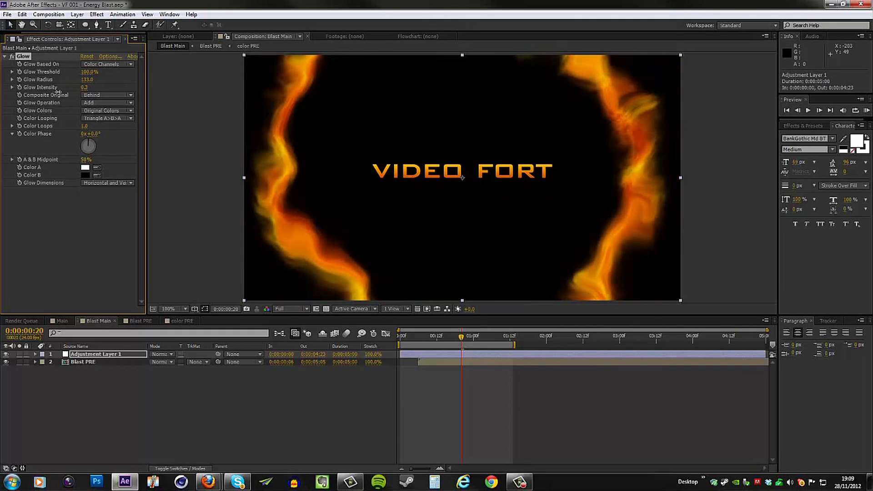
{"action": "left_click", "coordinate": [84, 87]}
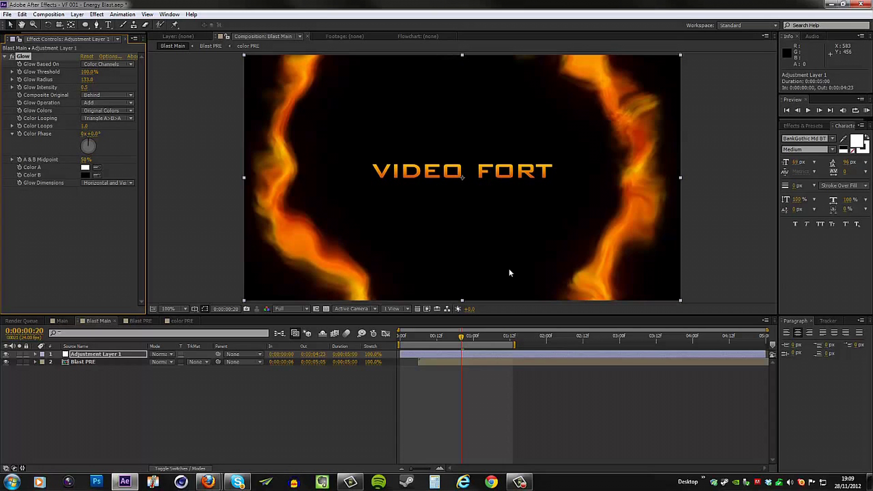
{"action": "left_click", "coordinate": [417, 336]}
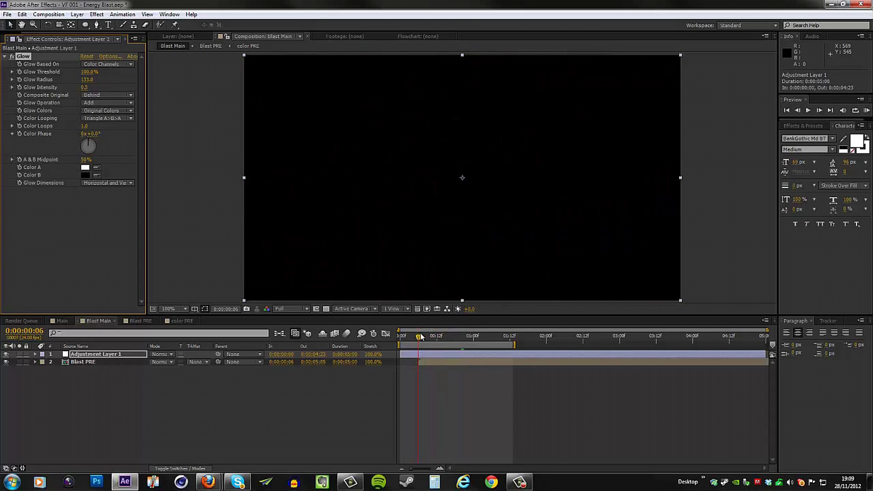
{"action": "left_click", "coordinate": [421, 336]}
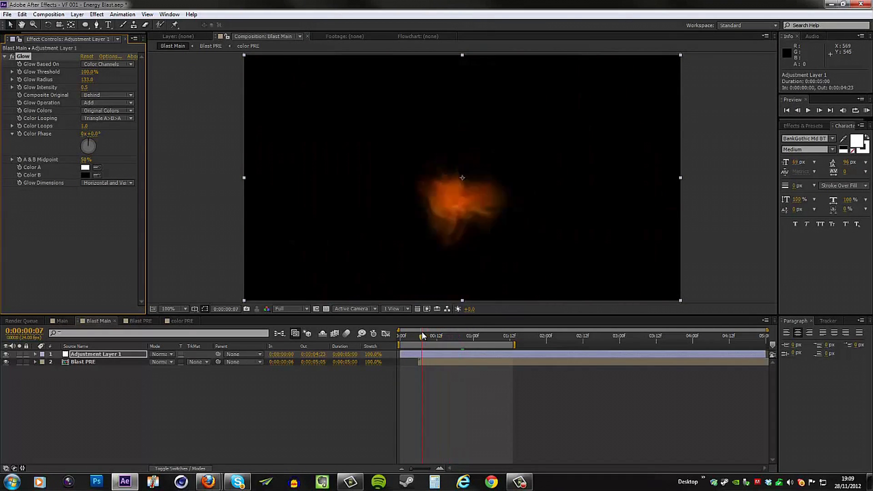